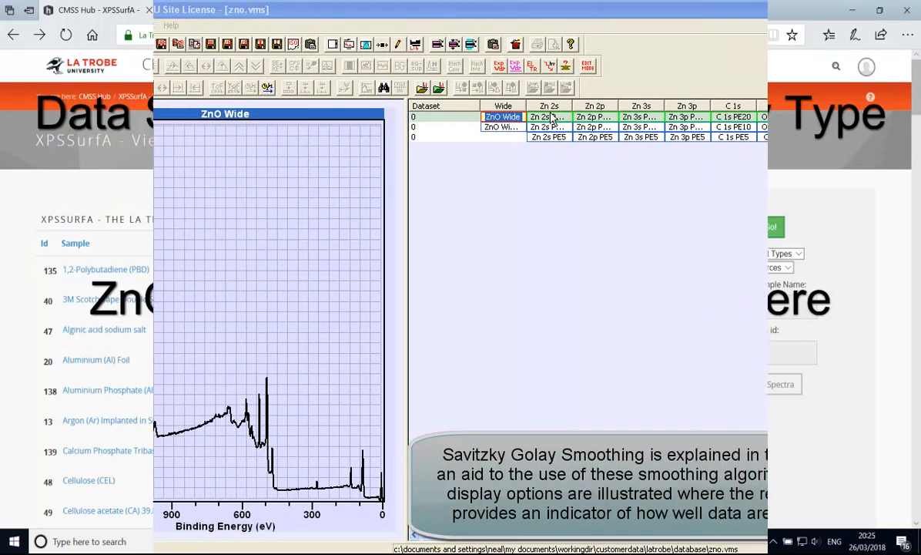
Display the Zn 2s PE20 spectrum and move the Spectrum Processing dialog right
click(549, 117)
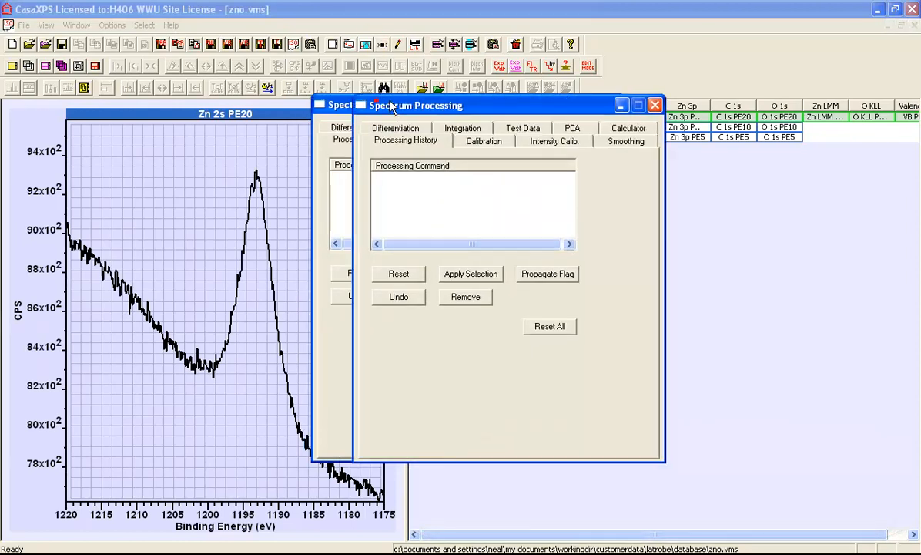
drag(416, 106, 567, 159)
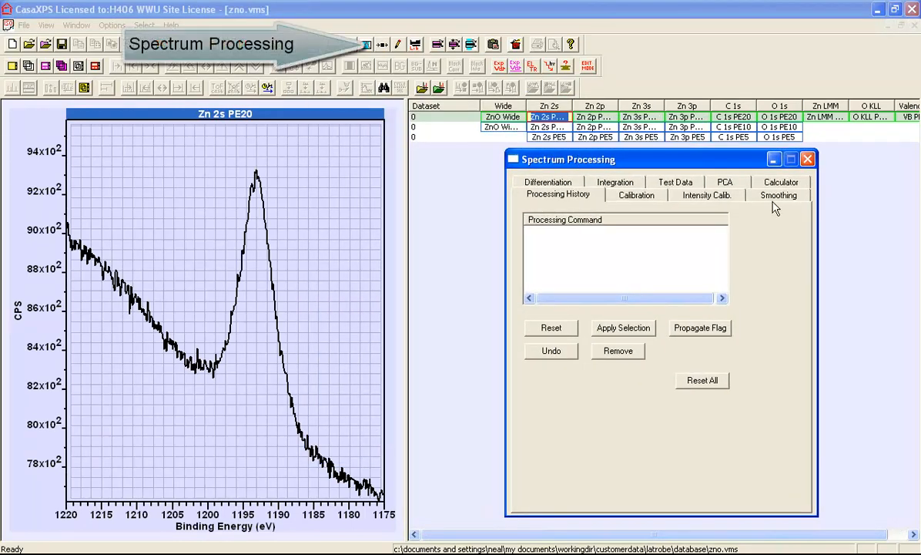
Show the Smoothing page, with SG Quadratic width 5, in Spectrum Processing
click(778, 195)
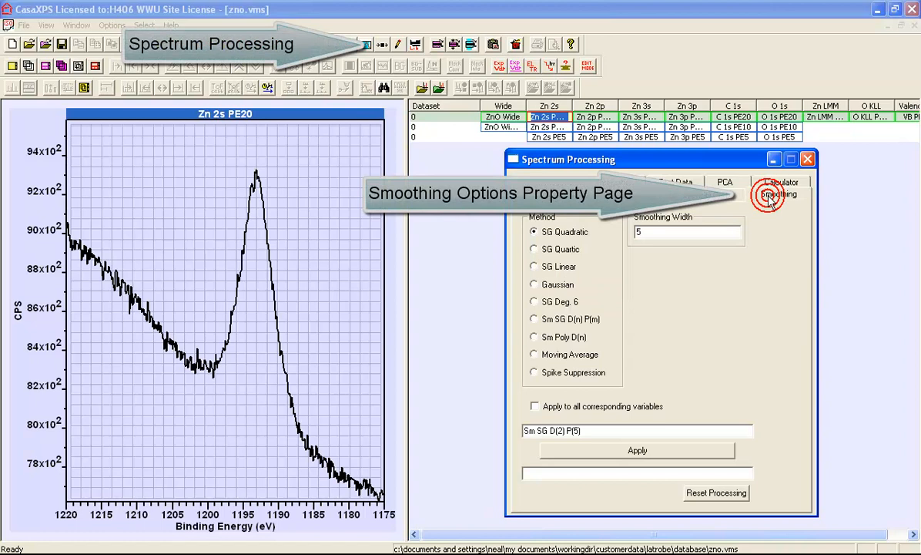
click(779, 194)
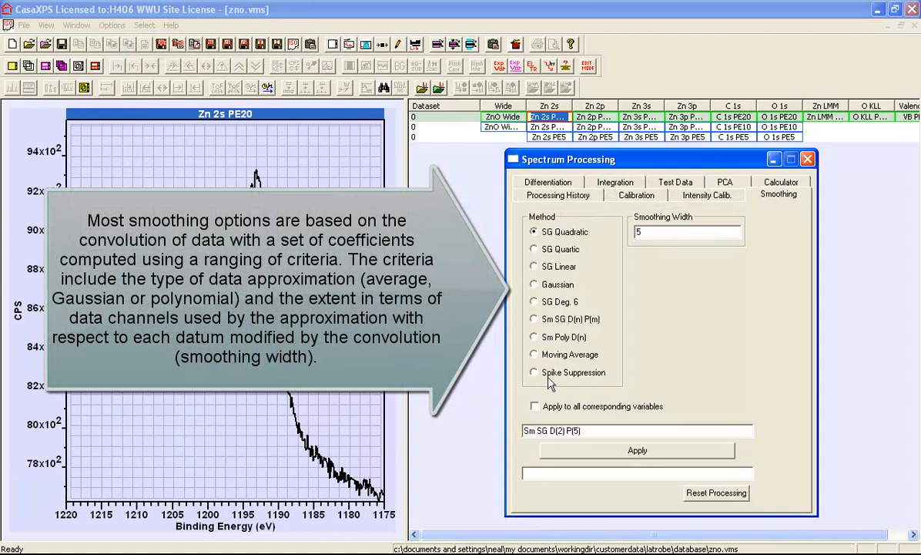
mouse_move(642, 261)
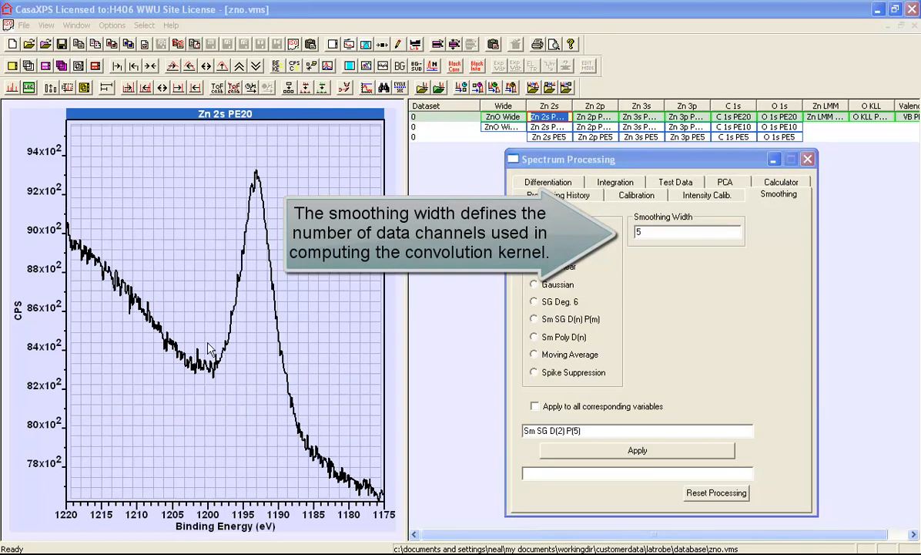
mouse_move(170, 344)
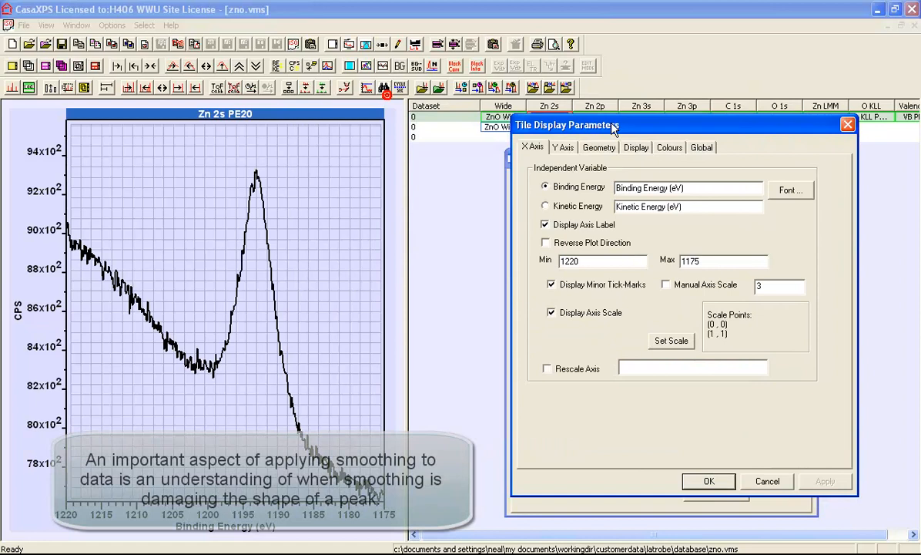
Plot the Zn 2s spectrum as points only, without lines
click(635, 147)
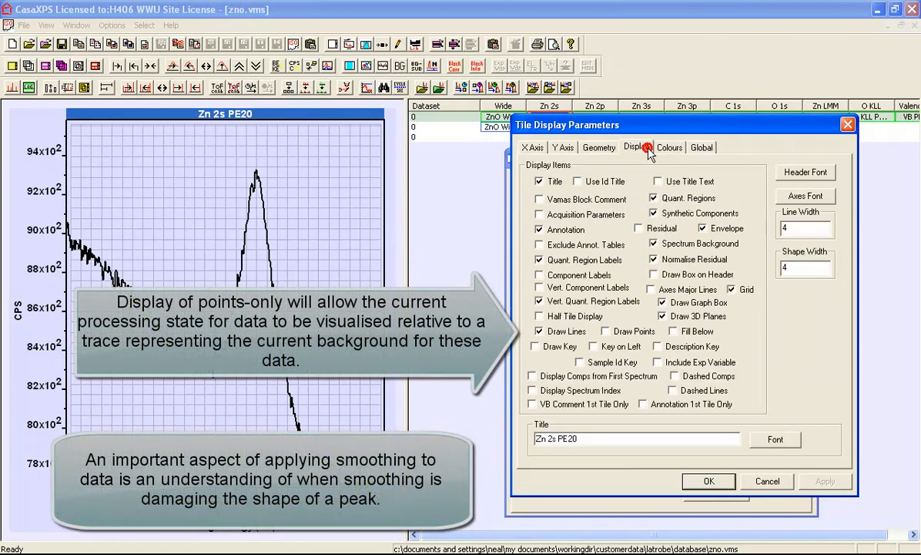
mouse_move(608, 336)
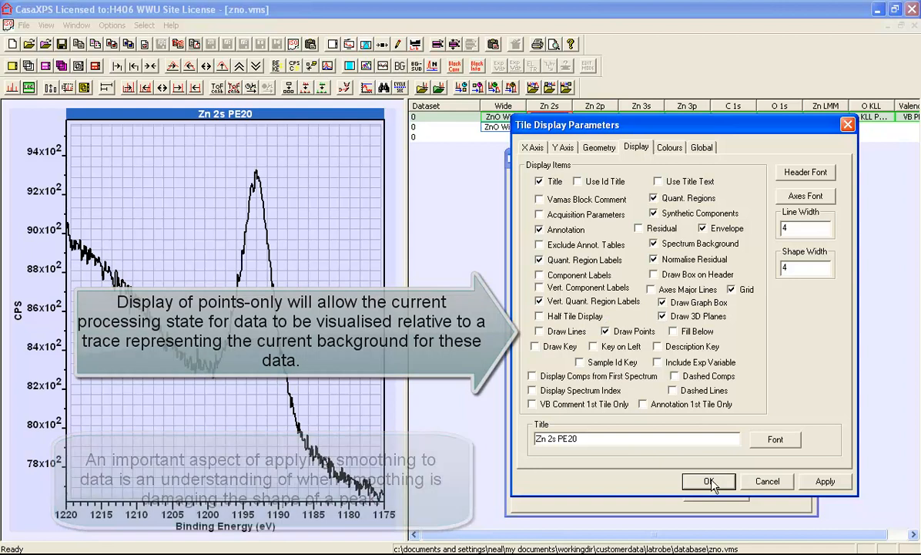
click(708, 481)
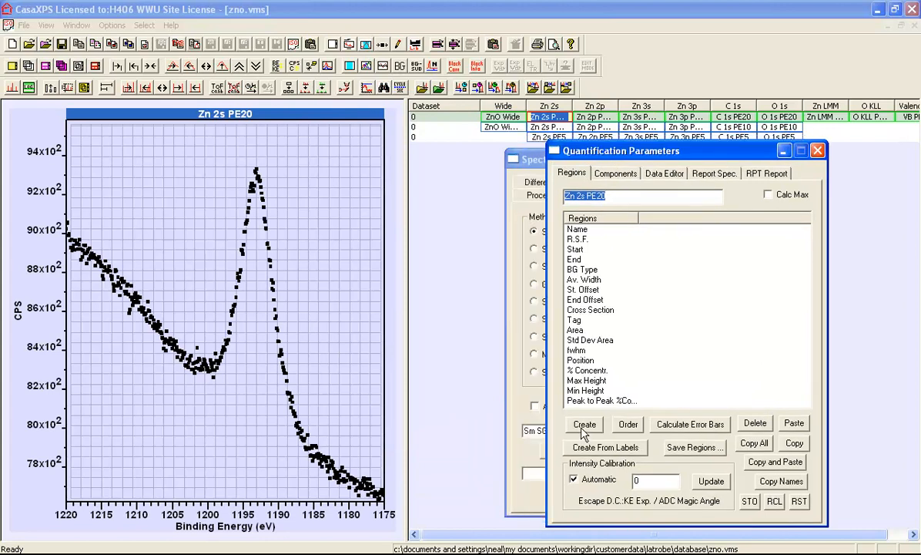
Create a Zn 2s quantification region spanning 1217.75–1177.25 eV
click(584, 423)
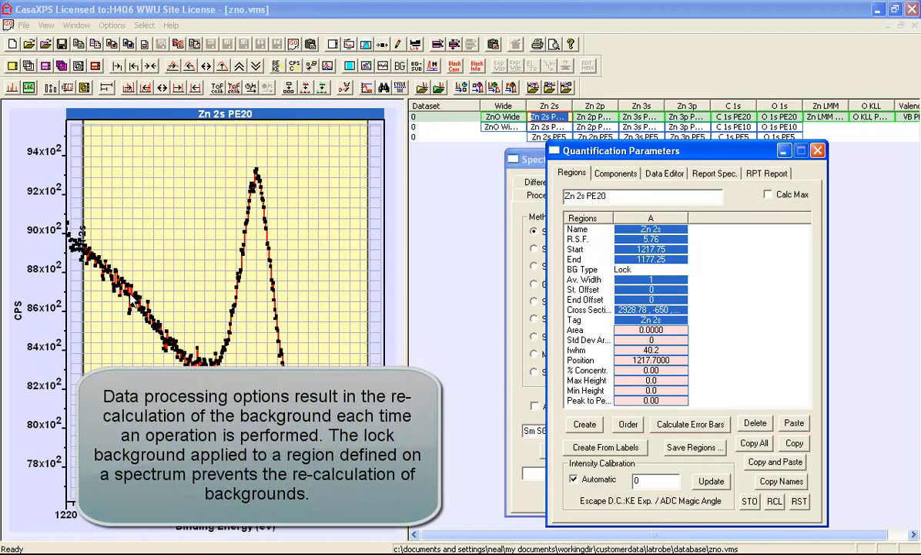
mouse_move(131, 302)
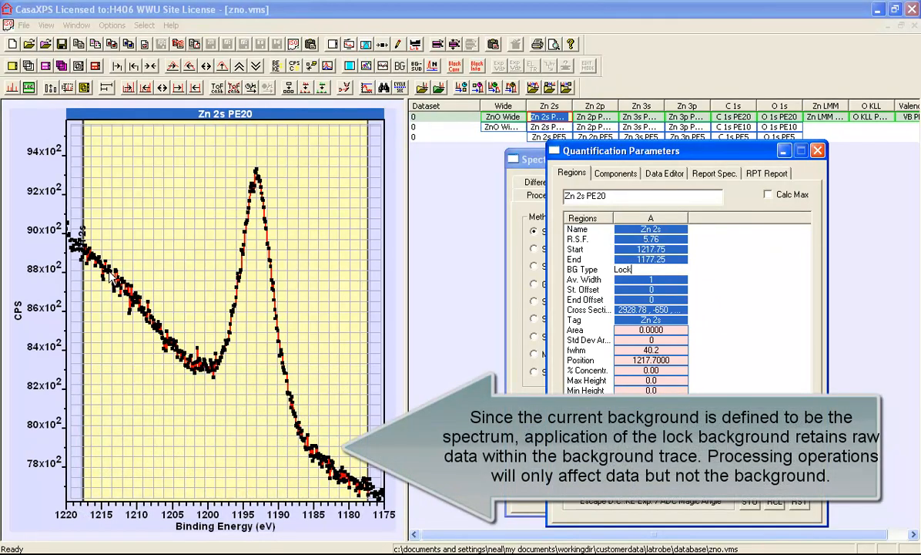
mouse_move(112, 280)
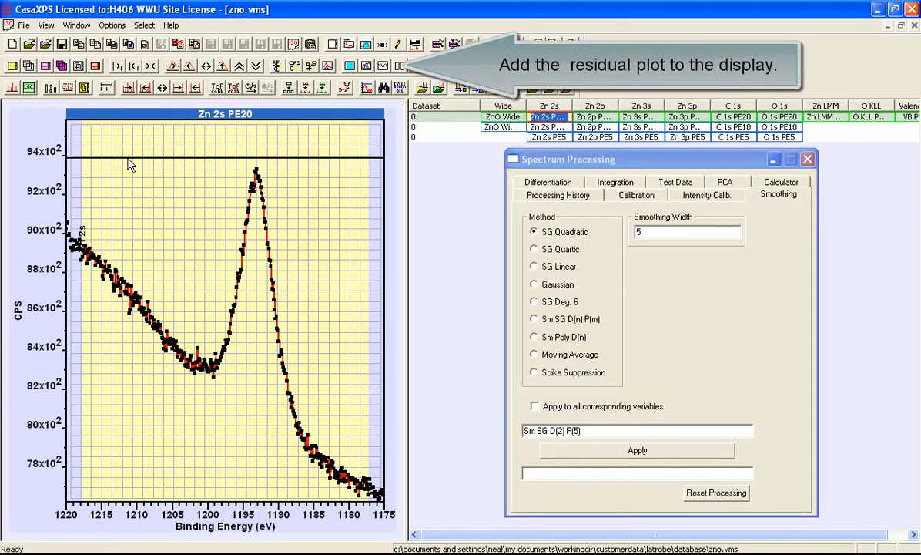
mouse_move(341, 164)
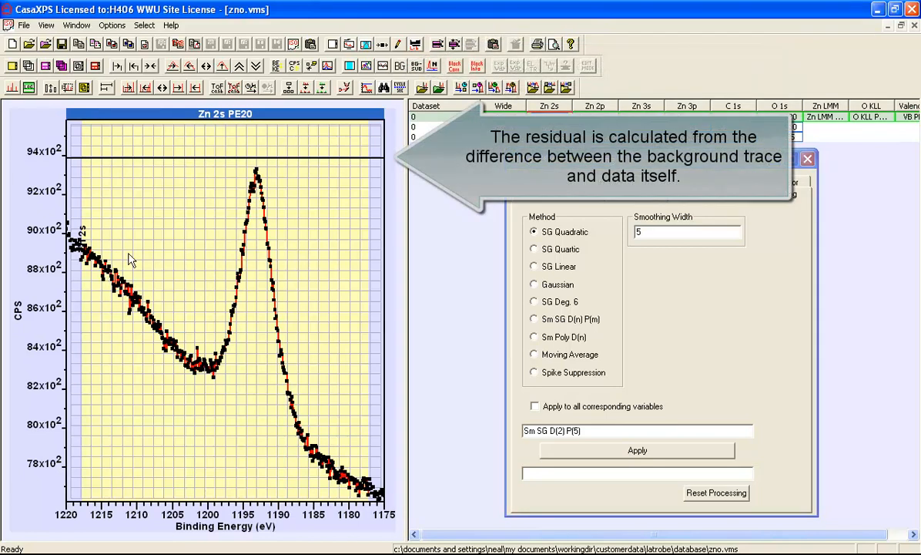
mouse_move(329, 188)
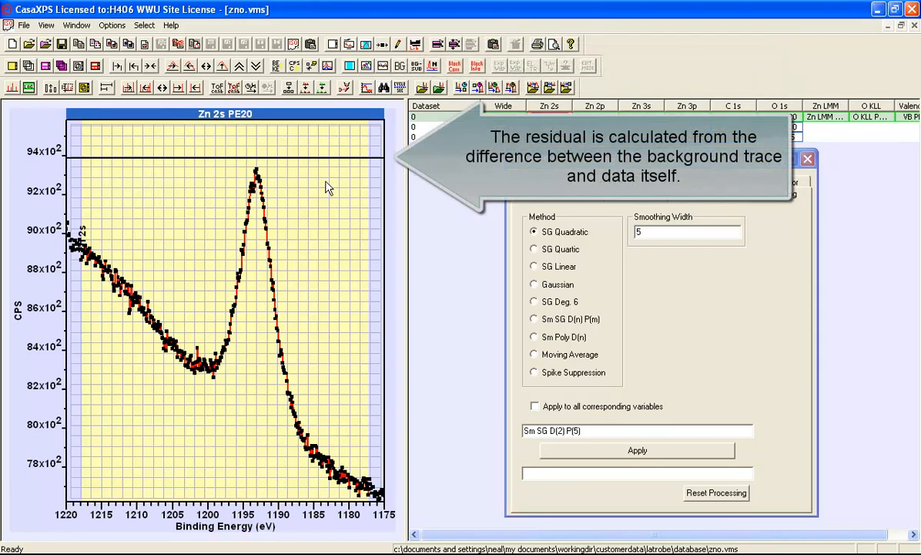
Show the residual plot, apply 5-point smoothing (Residual STD 0.436649), and lower the dialog
click(637, 450)
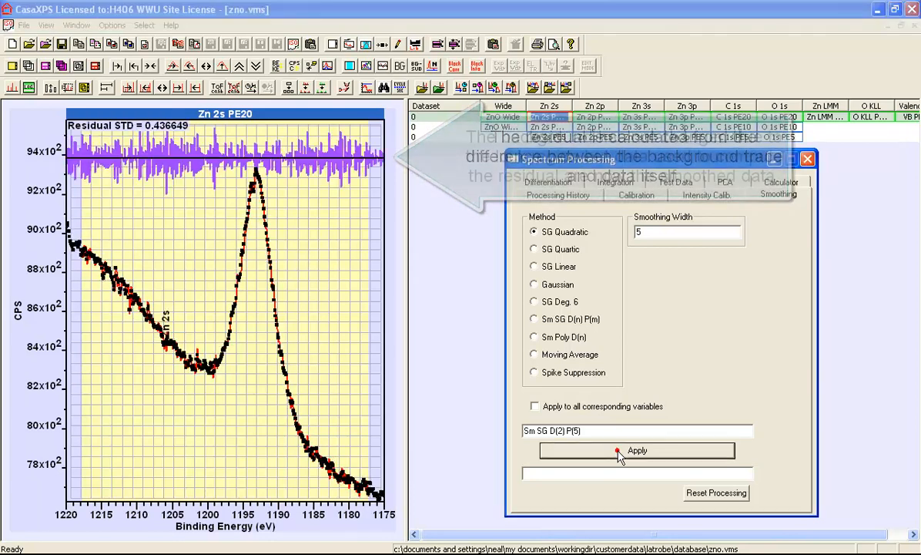
click(637, 450)
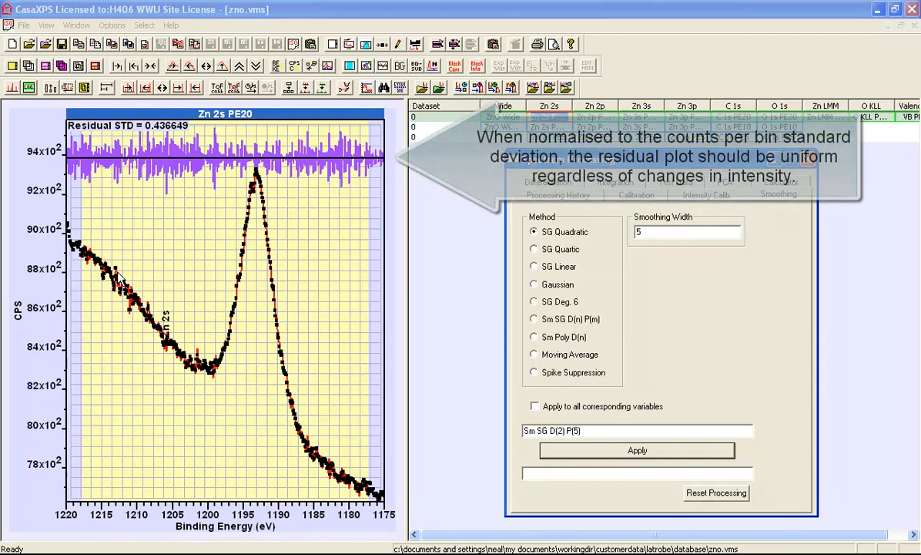
drag(120, 251, 192, 372)
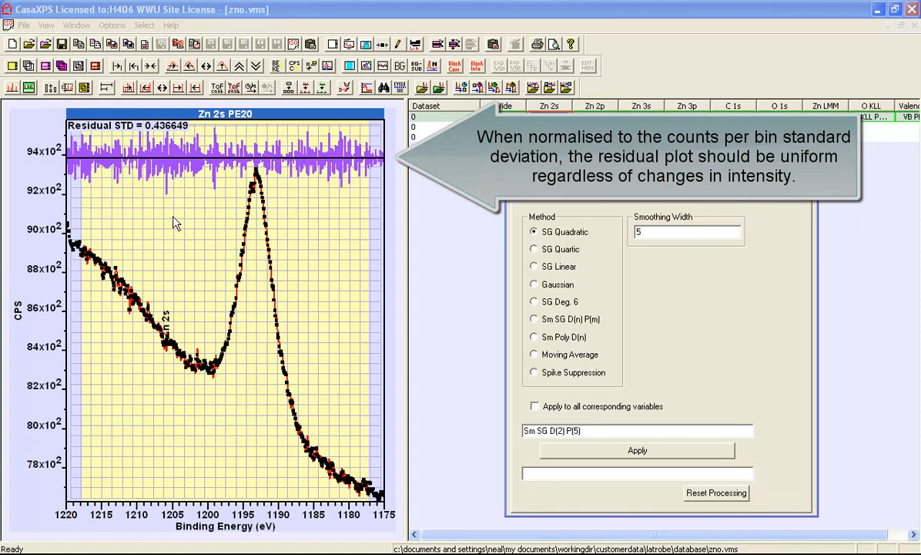
mouse_move(73, 246)
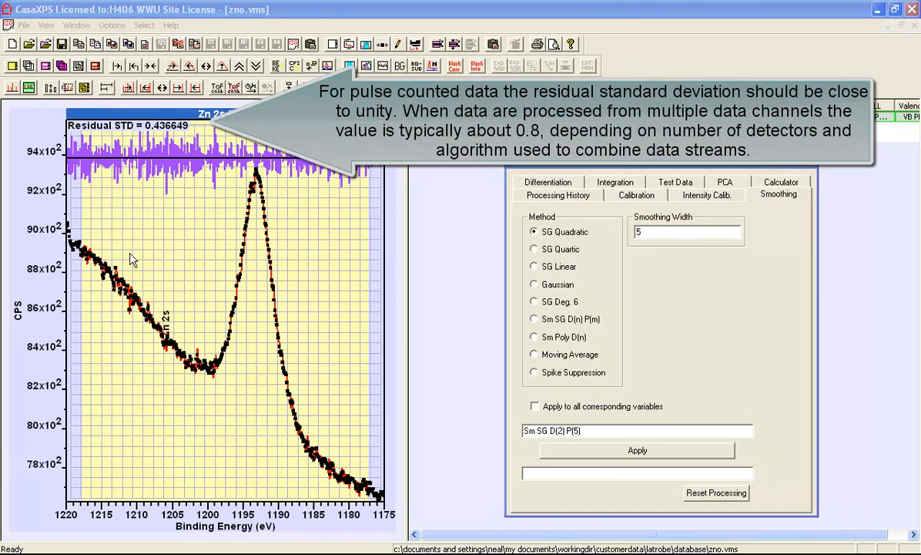
mouse_move(75, 148)
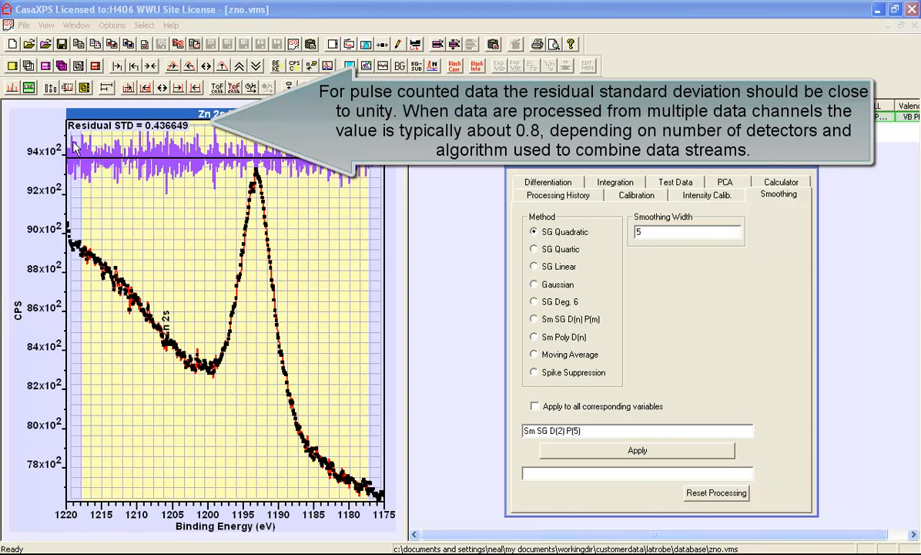
mouse_move(116, 137)
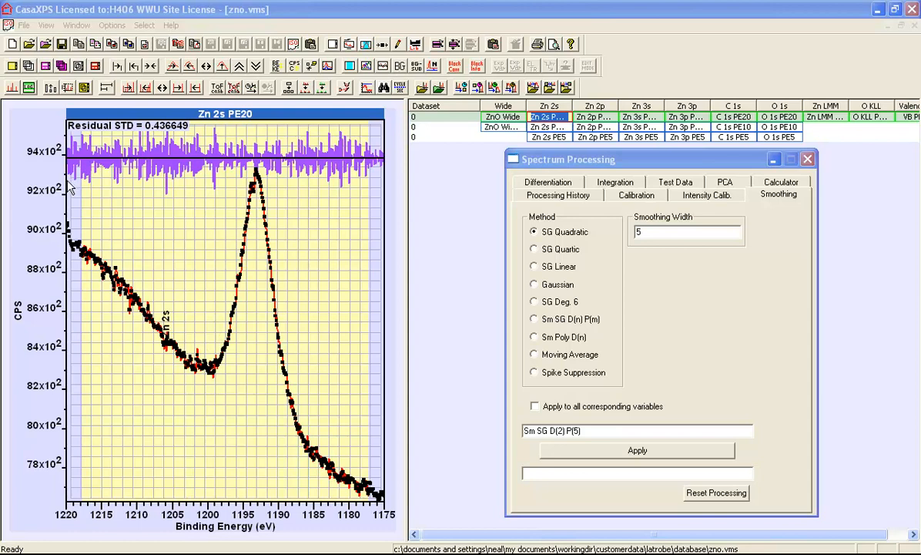
mouse_move(271, 189)
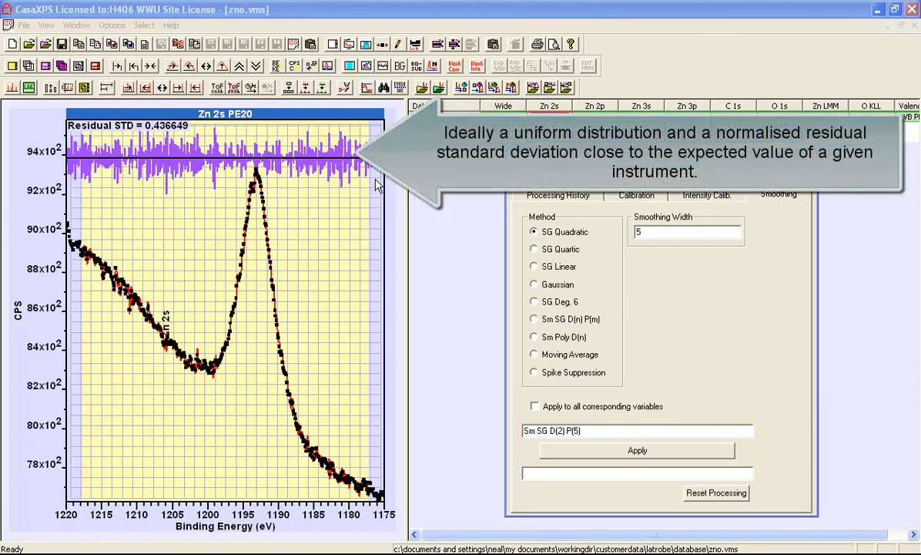
mouse_move(204, 158)
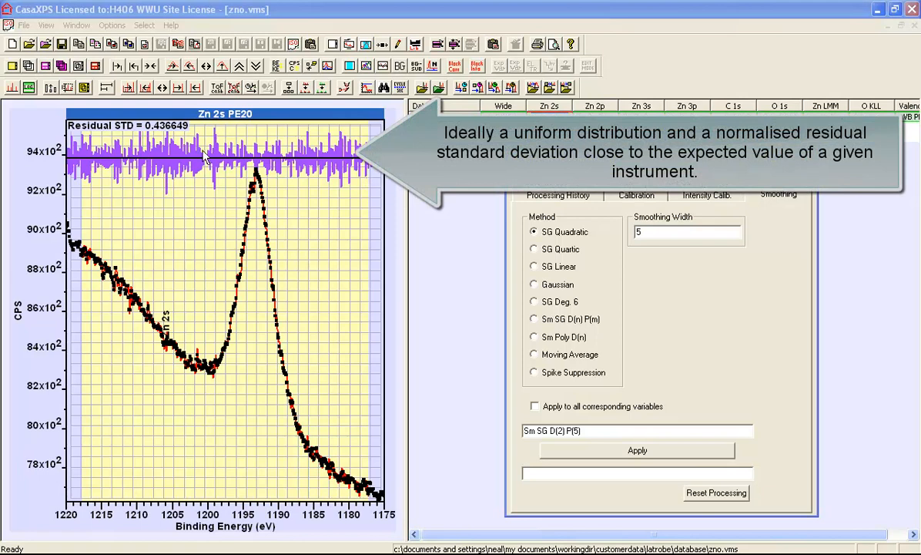
mouse_move(164, 152)
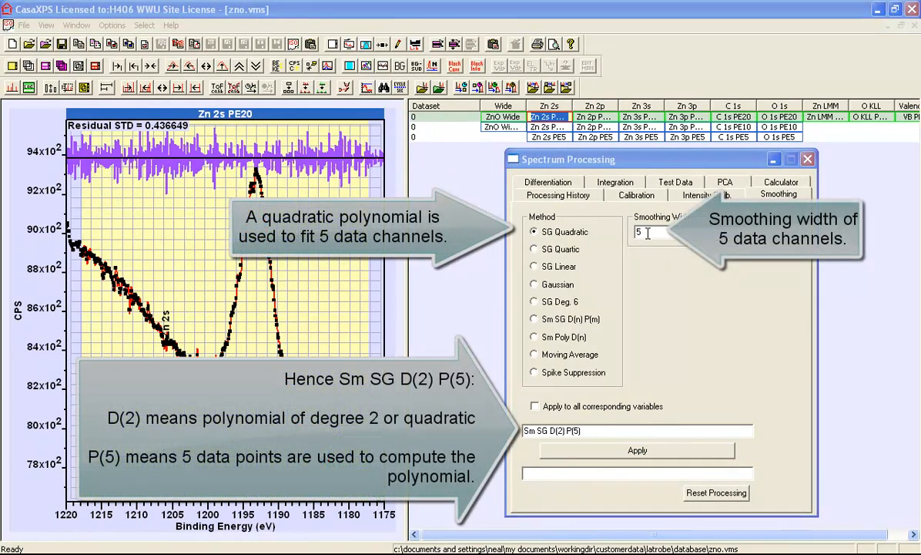
mouse_move(624, 239)
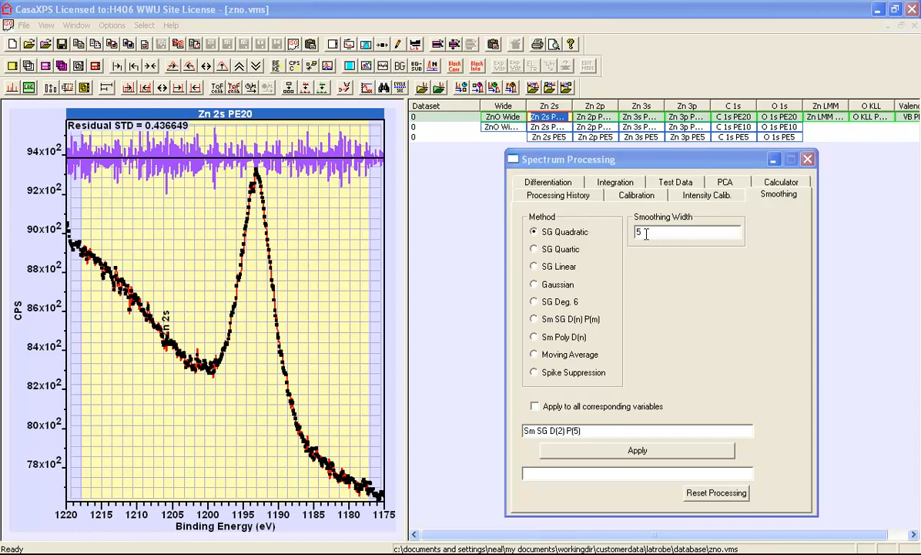
mouse_move(569, 239)
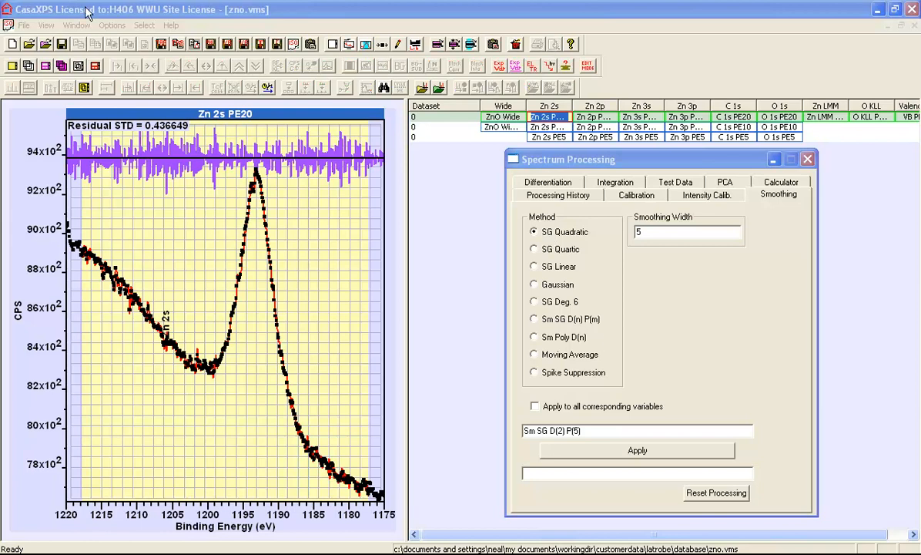
Open the other Zn 2s PE20 window and select its regions
click(75, 25)
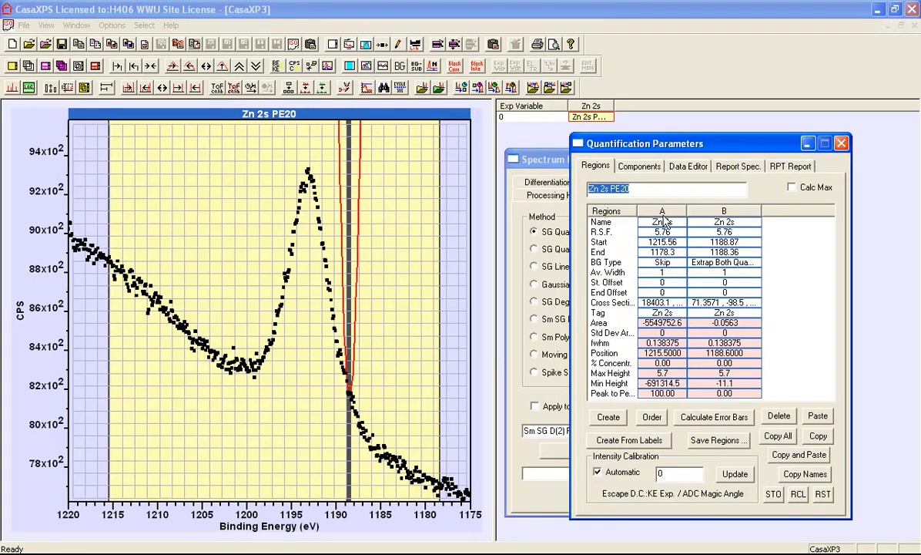
click(662, 211)
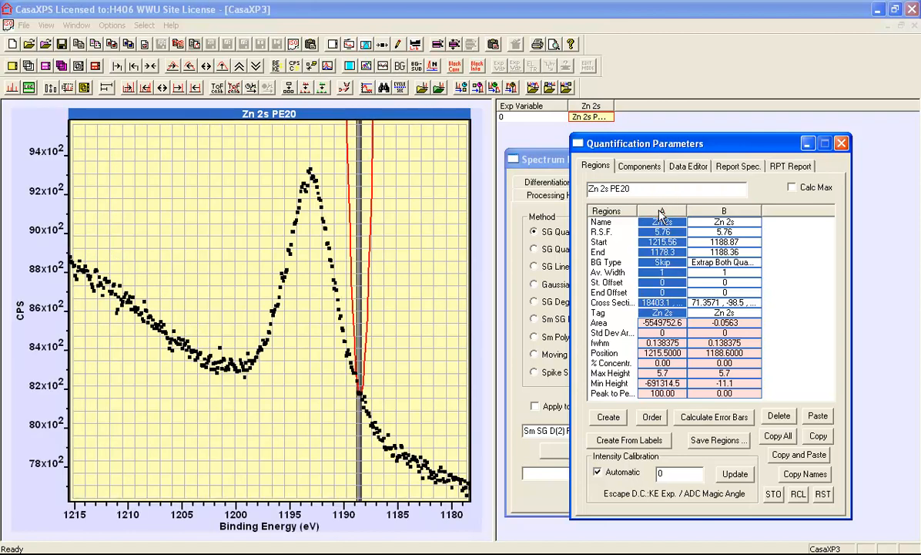
mouse_move(656, 280)
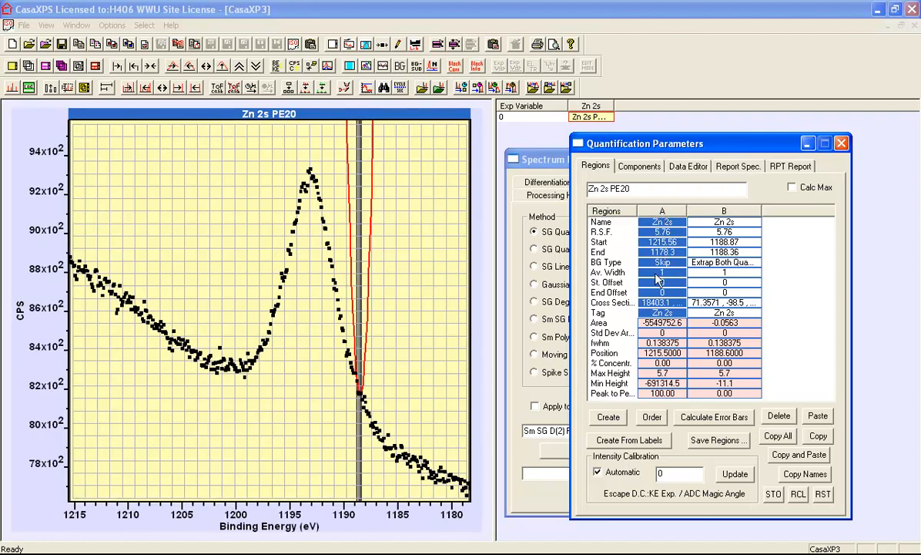
click(662, 262)
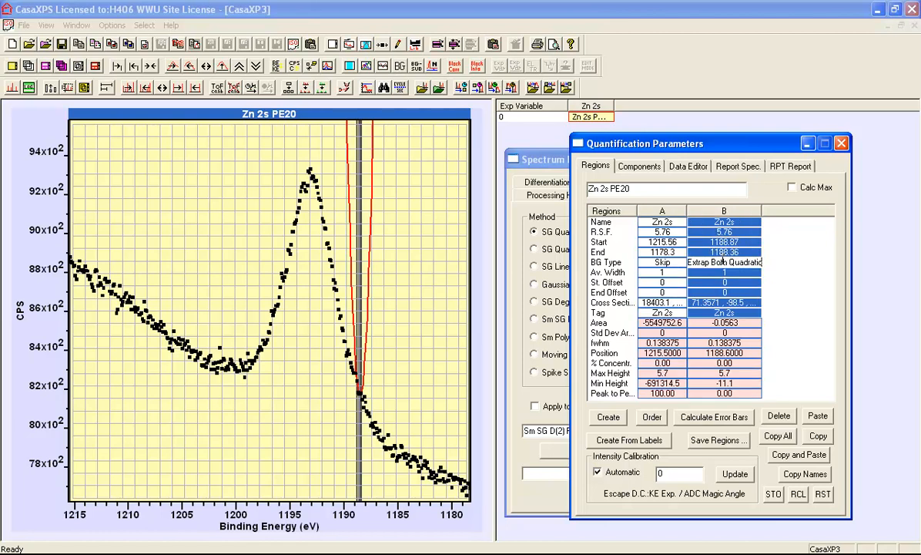
mouse_move(700, 209)
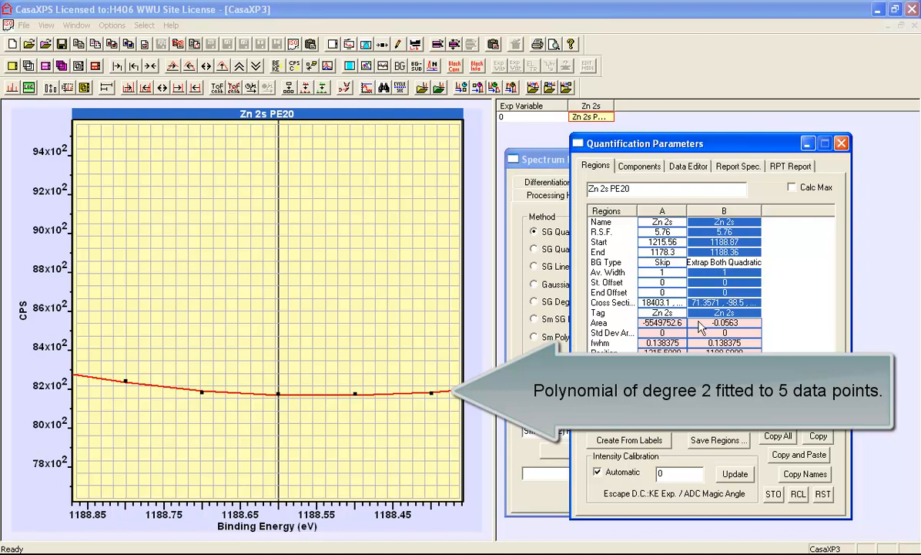
mouse_move(121, 401)
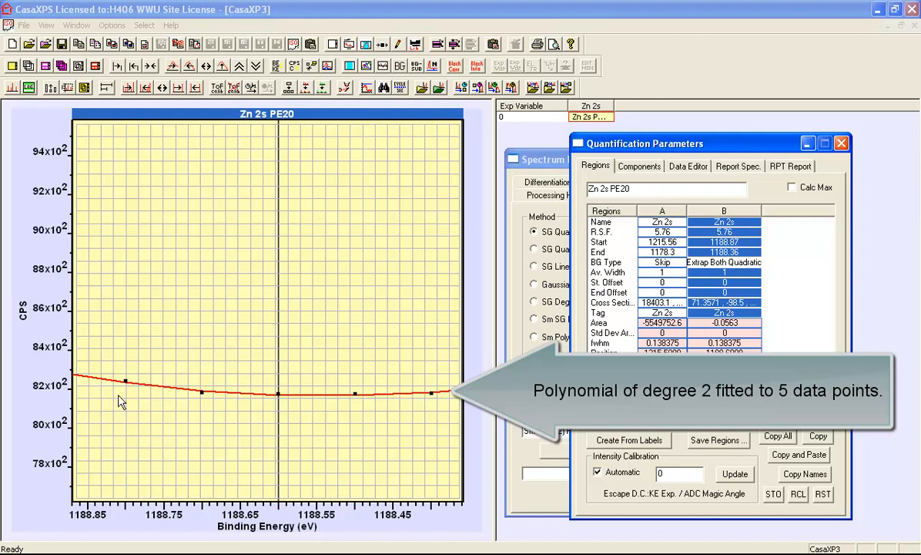
mouse_move(422, 419)
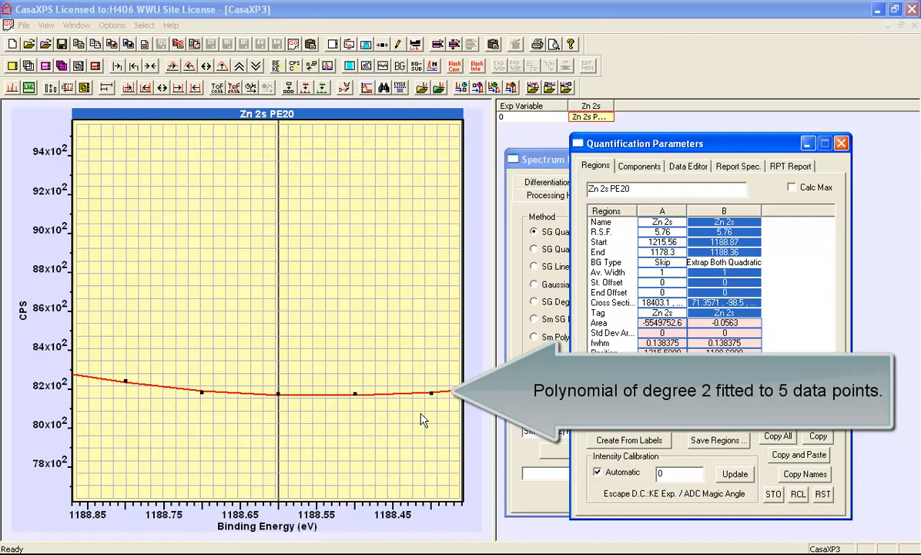
mouse_move(428, 417)
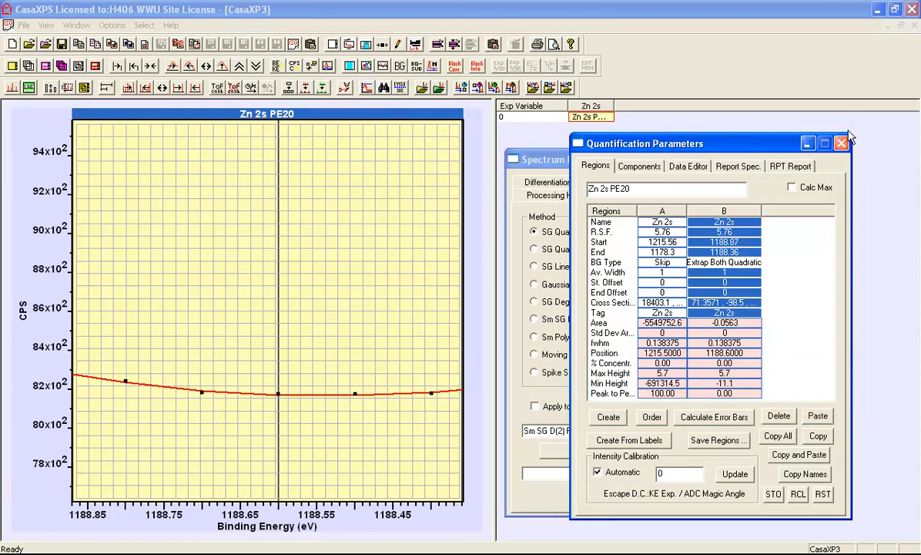
Close Quantification Parameters and zoom the intensity scale around the five points
click(841, 144)
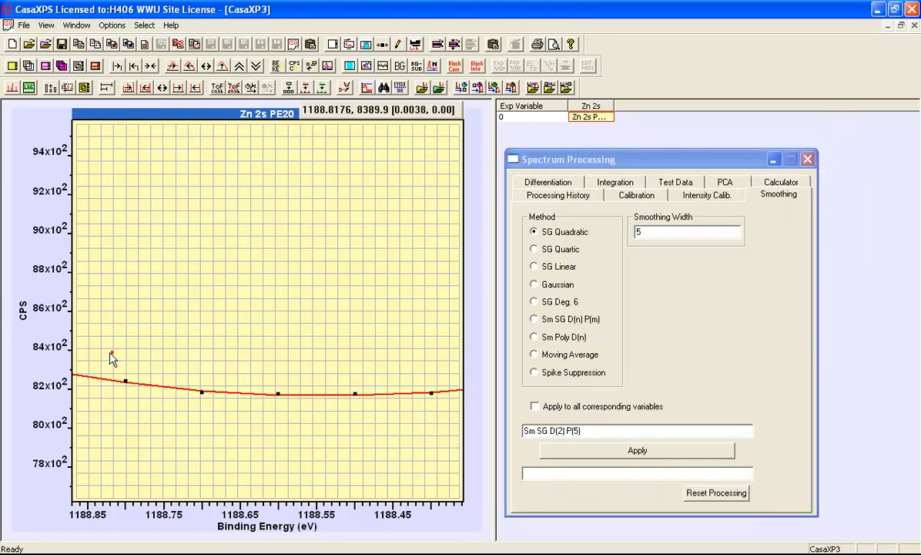
drag(112, 356, 439, 422)
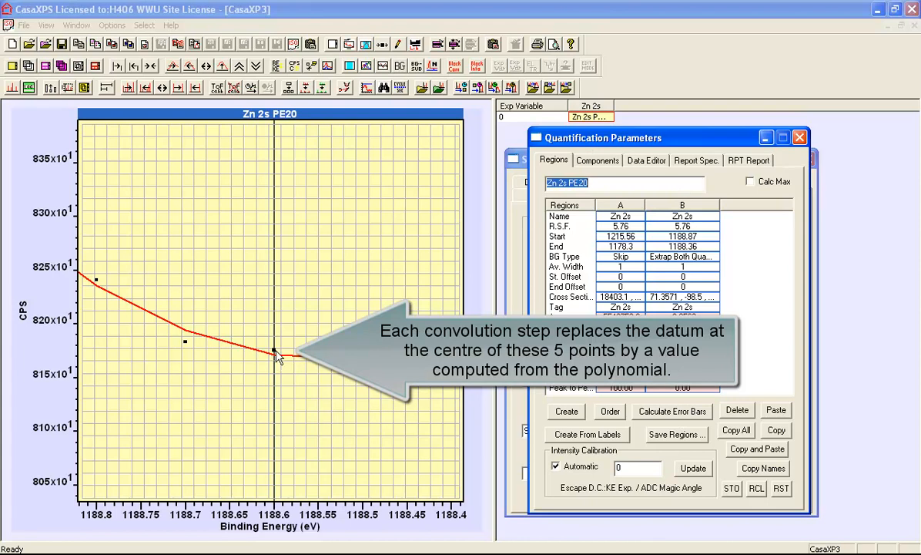
mouse_move(276, 363)
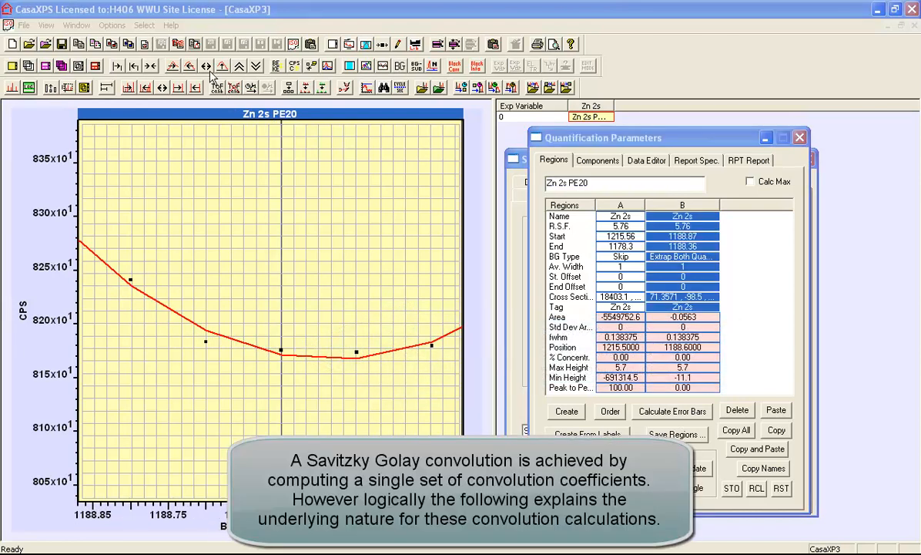
Zoom out to show more data points around the quadratic fit
click(207, 64)
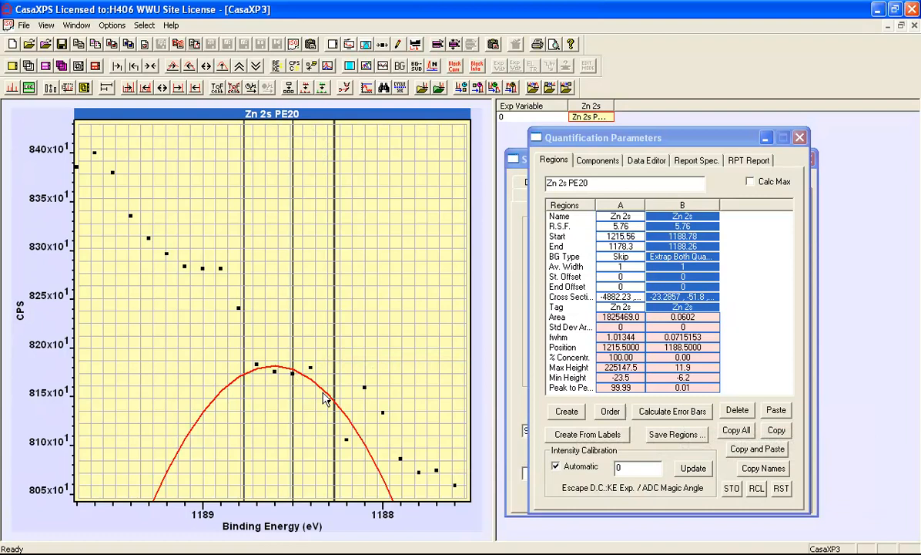
mouse_move(352, 429)
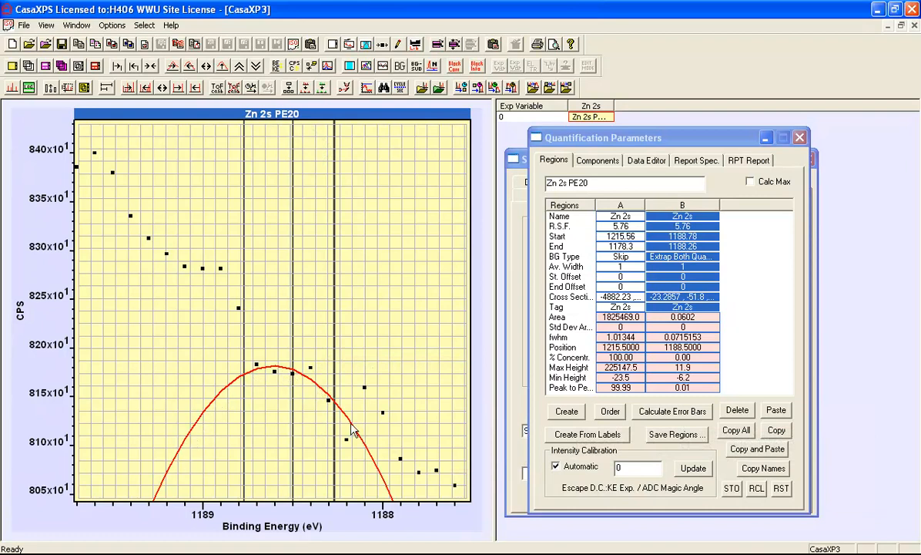
mouse_move(279, 386)
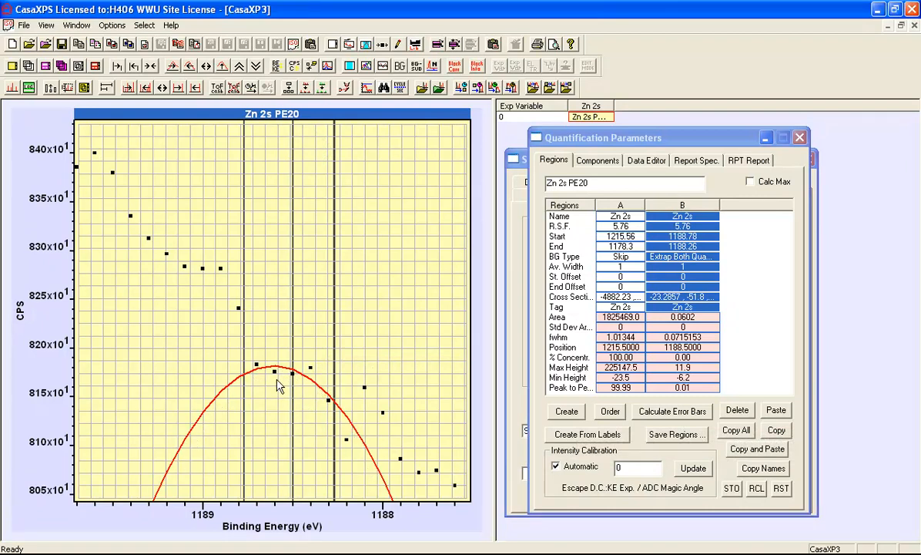
mouse_move(293, 382)
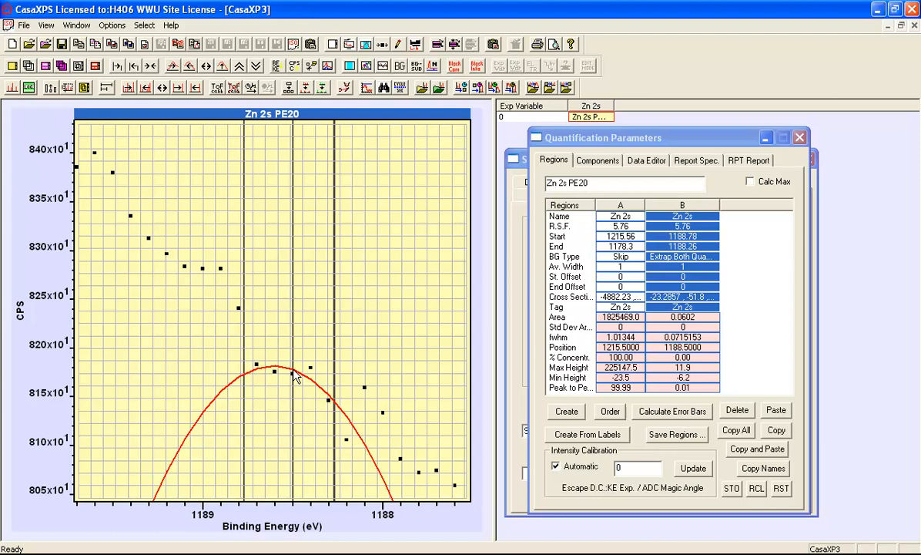
mouse_move(258, 372)
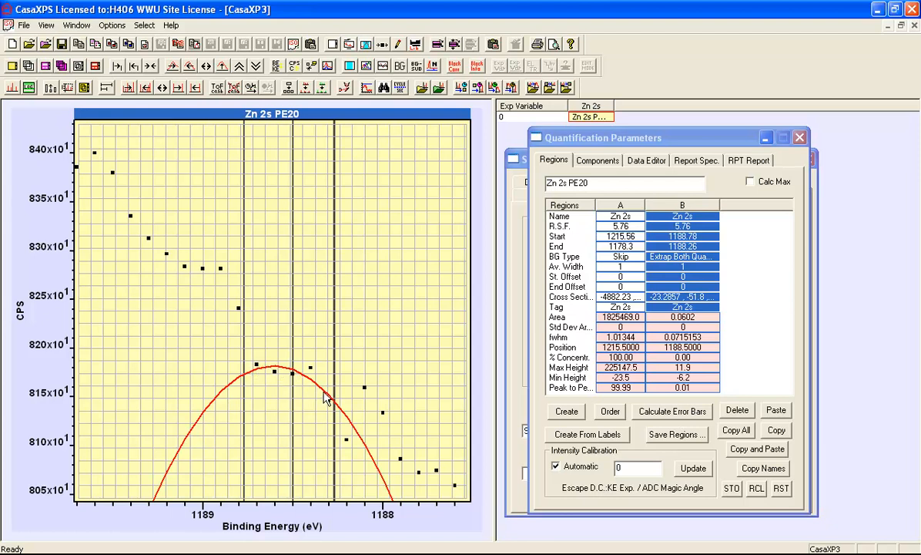
mouse_move(295, 376)
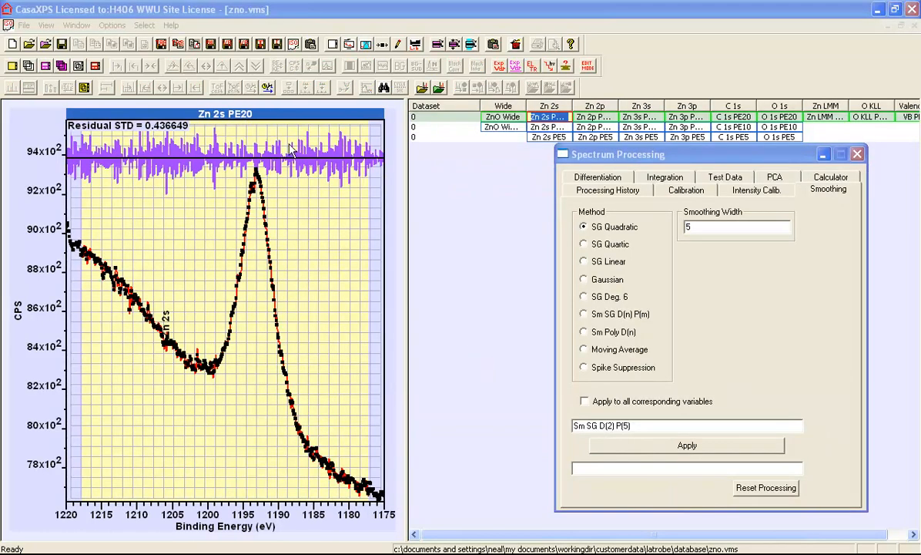
mouse_move(257, 150)
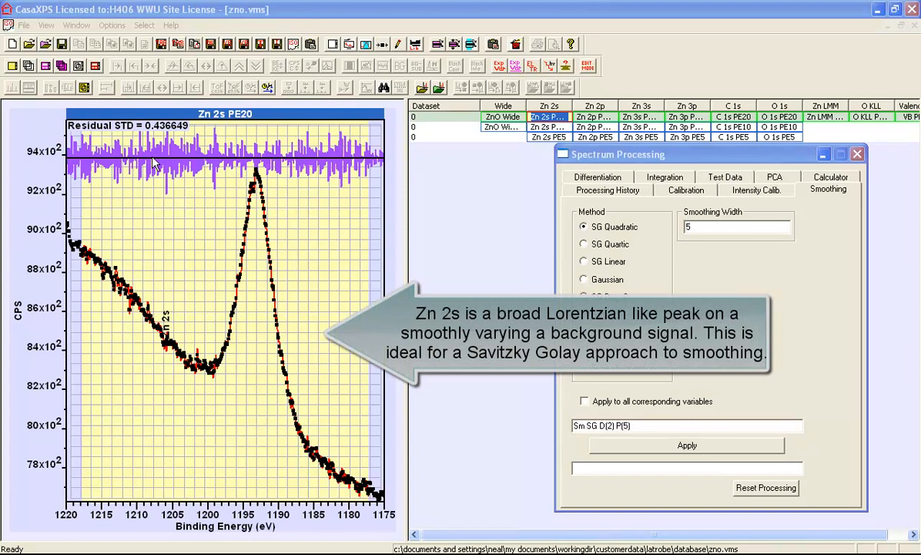
mouse_move(146, 142)
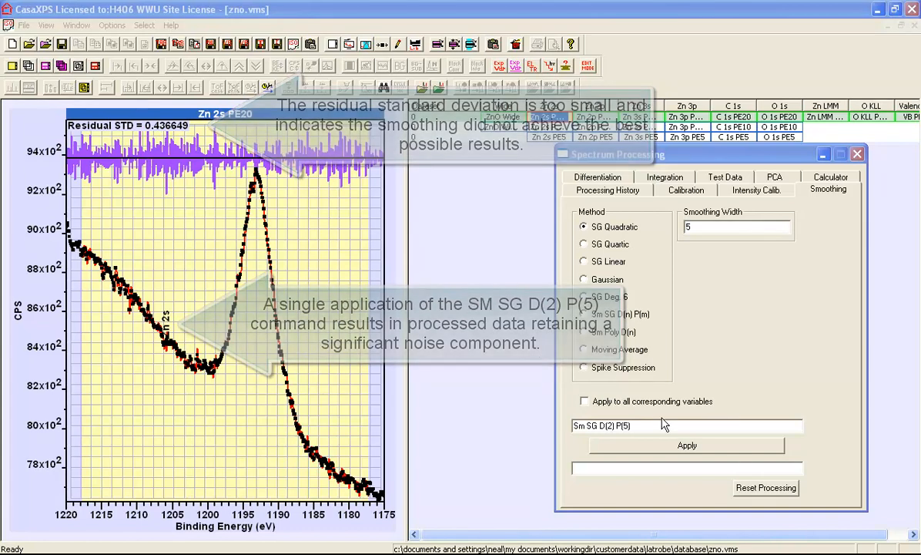
Apply the 5-point SG Quadratic smoothing three more times, raising Residual STD to 0.574388
click(687, 446)
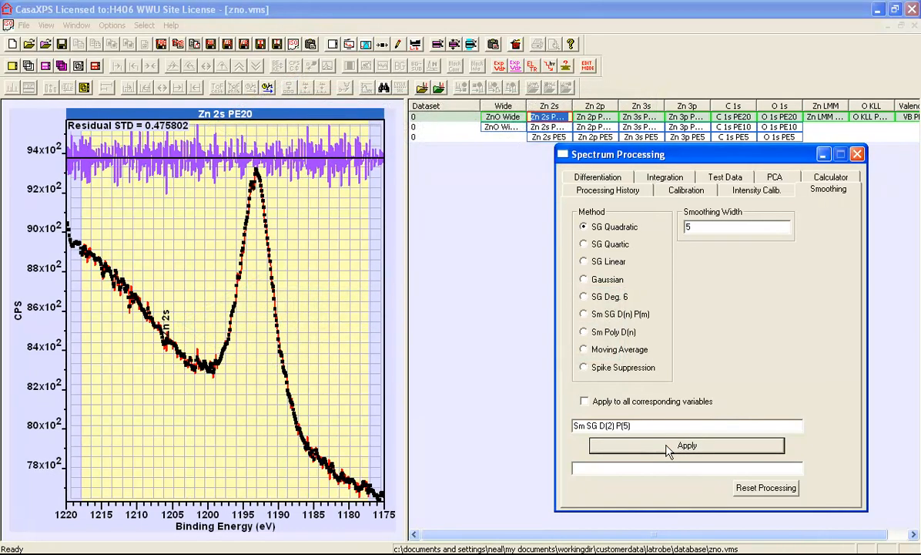
click(686, 445)
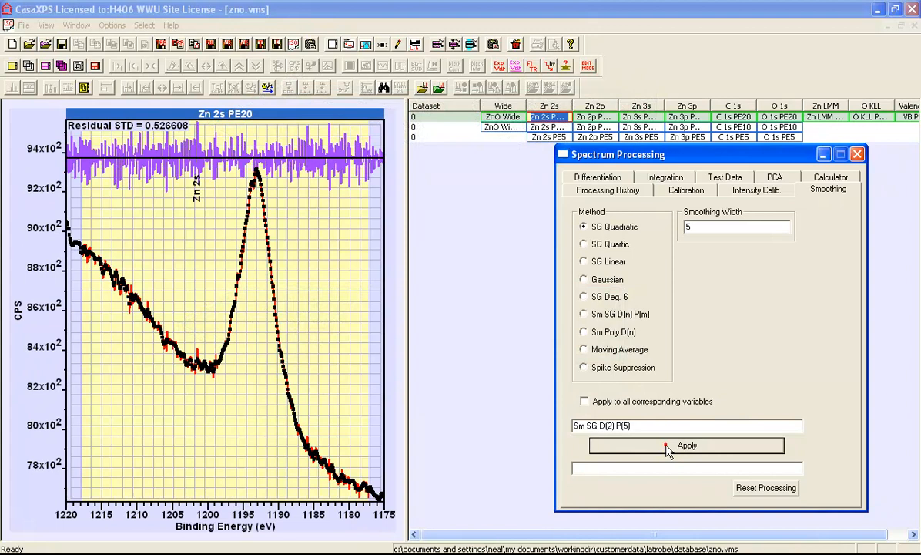
click(686, 445)
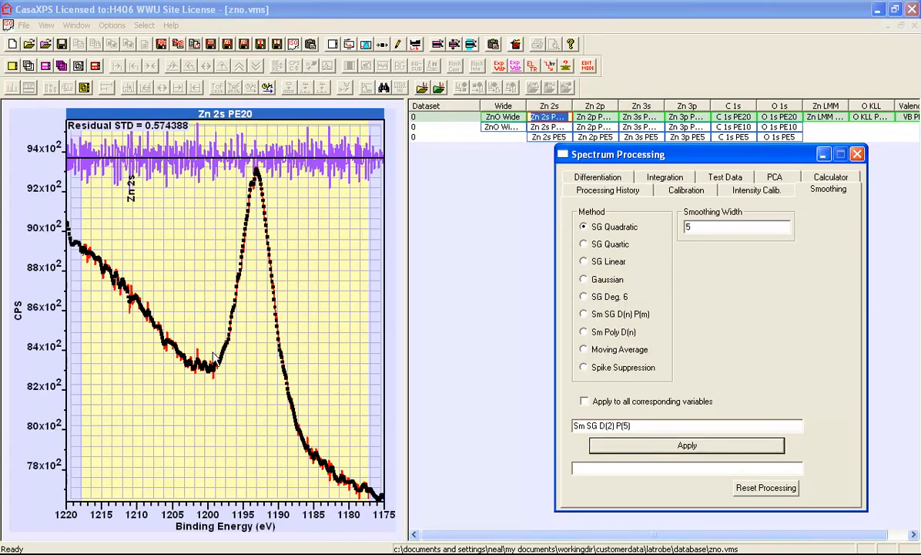
mouse_move(139, 315)
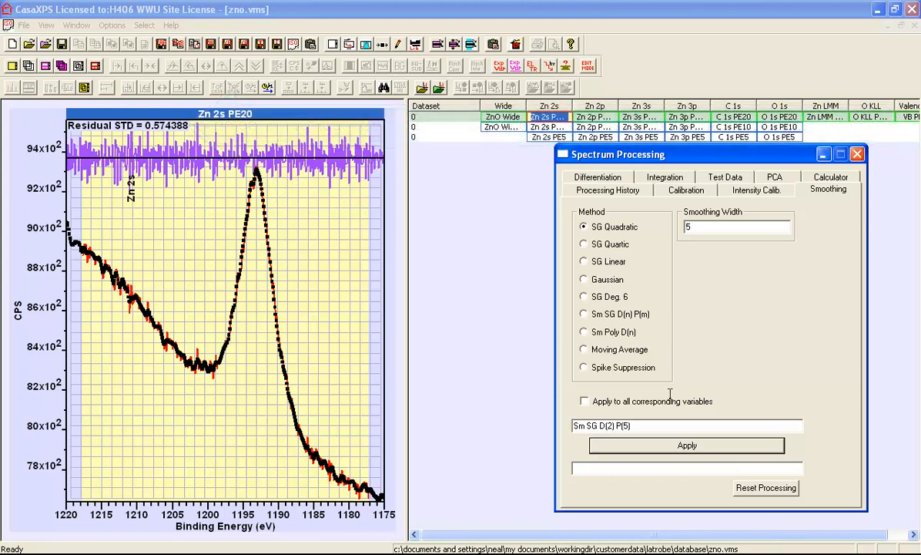
mouse_move(314, 261)
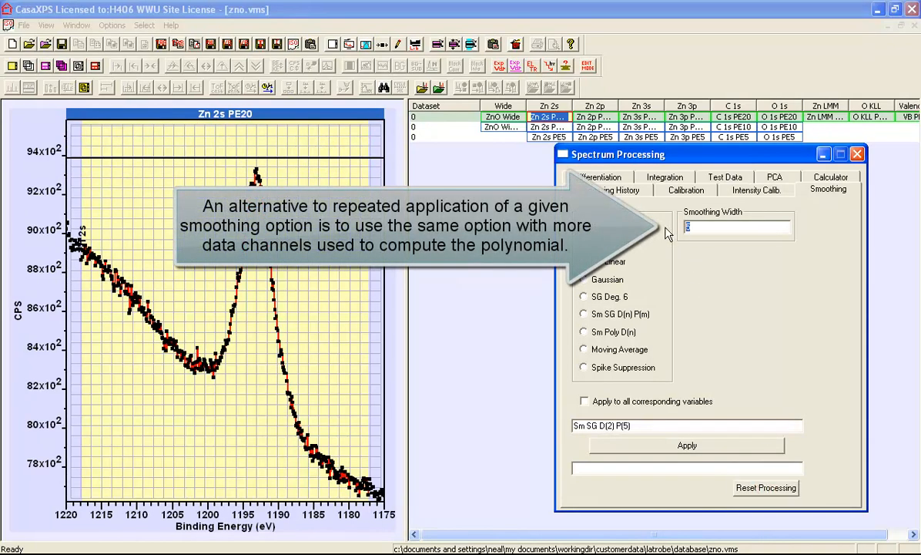
text(9)
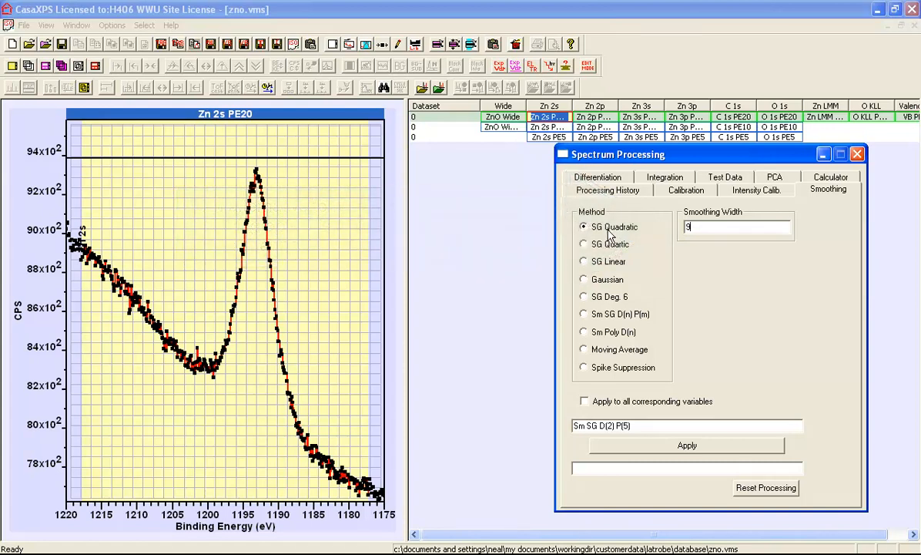
mouse_move(251, 210)
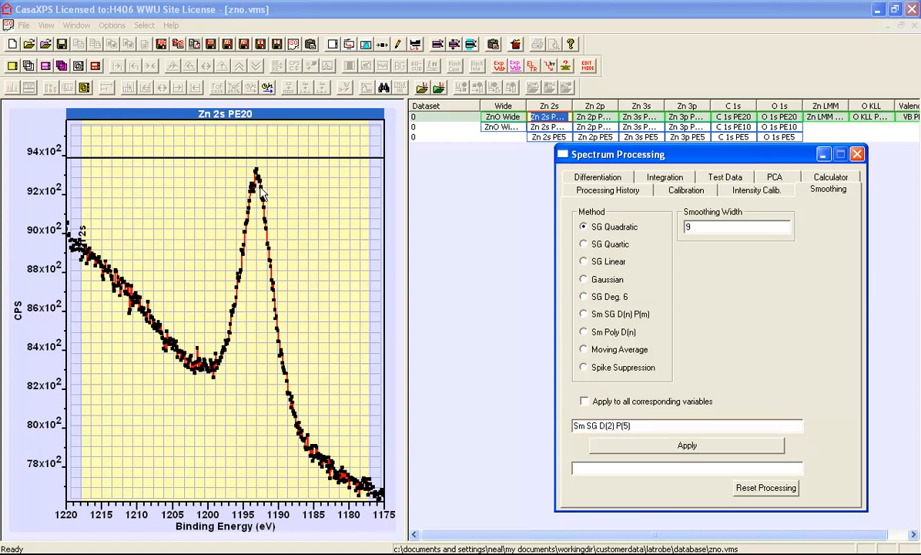
mouse_move(270, 240)
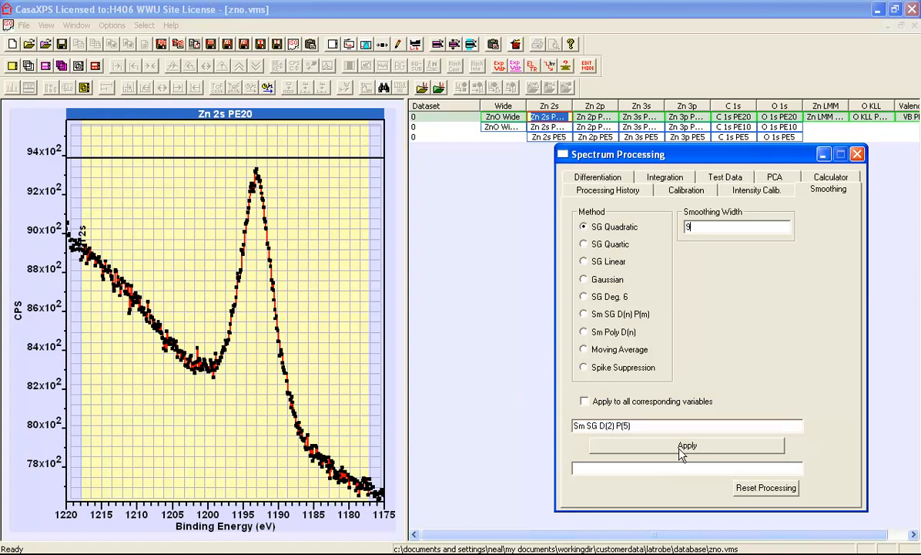
click(686, 445)
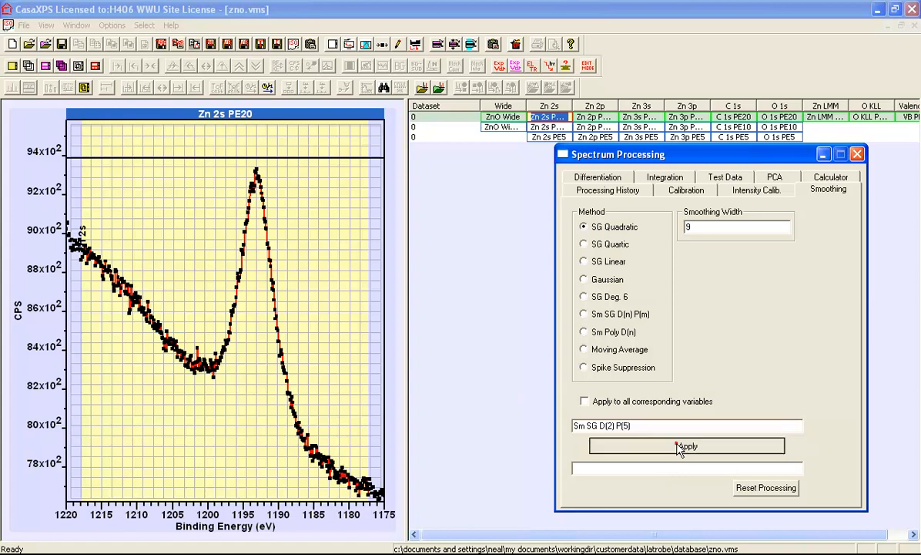
click(687, 445)
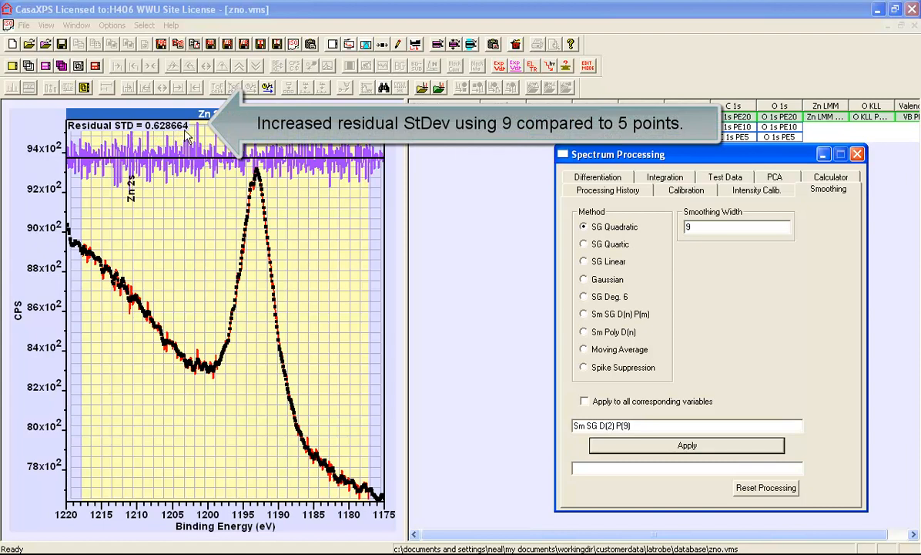
mouse_move(99, 172)
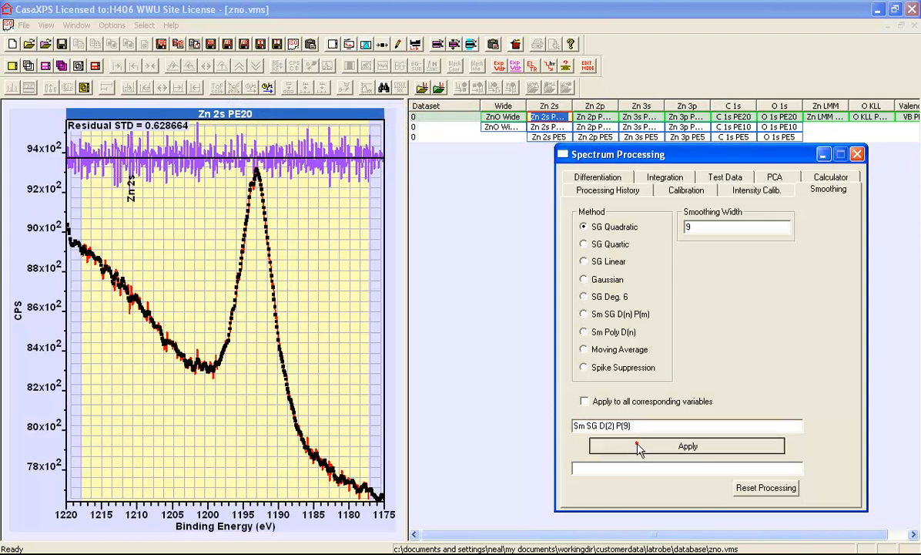
click(685, 446)
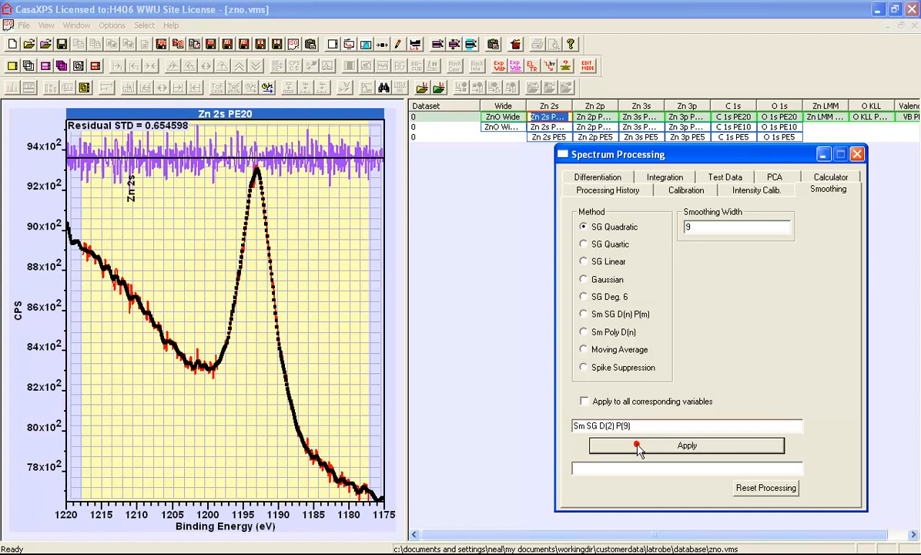
click(686, 445)
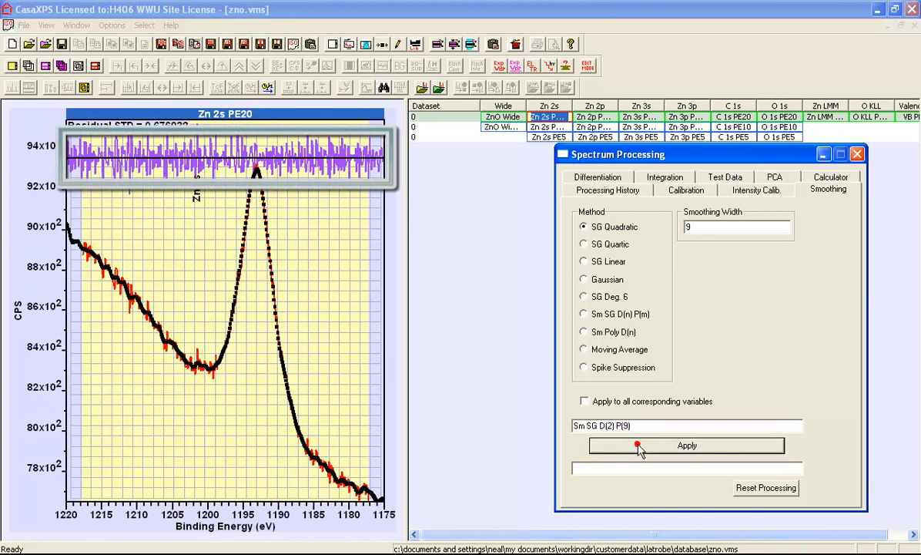
click(686, 446)
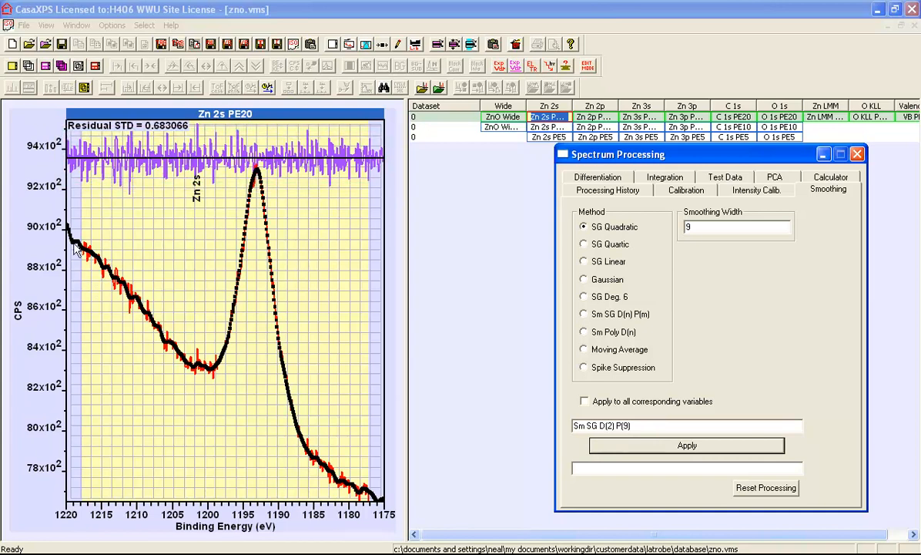
mouse_move(223, 369)
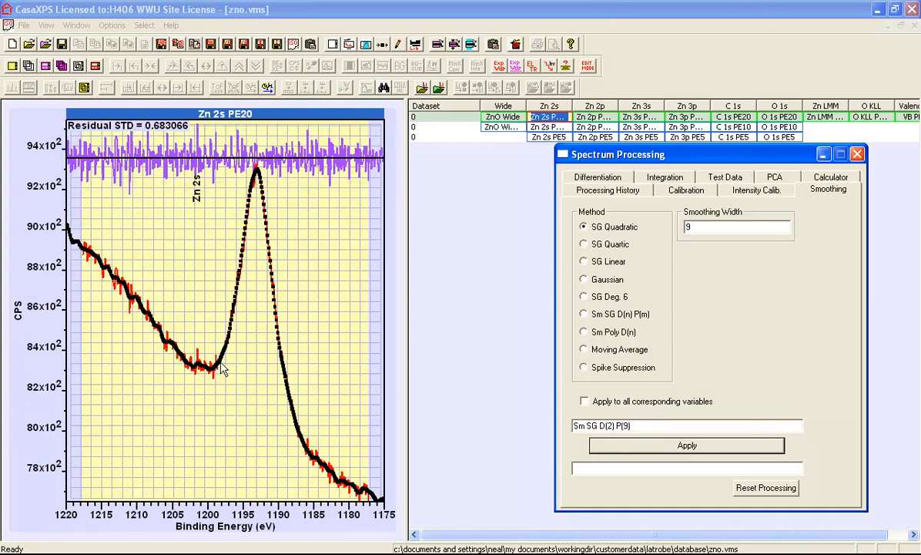
mouse_move(275, 309)
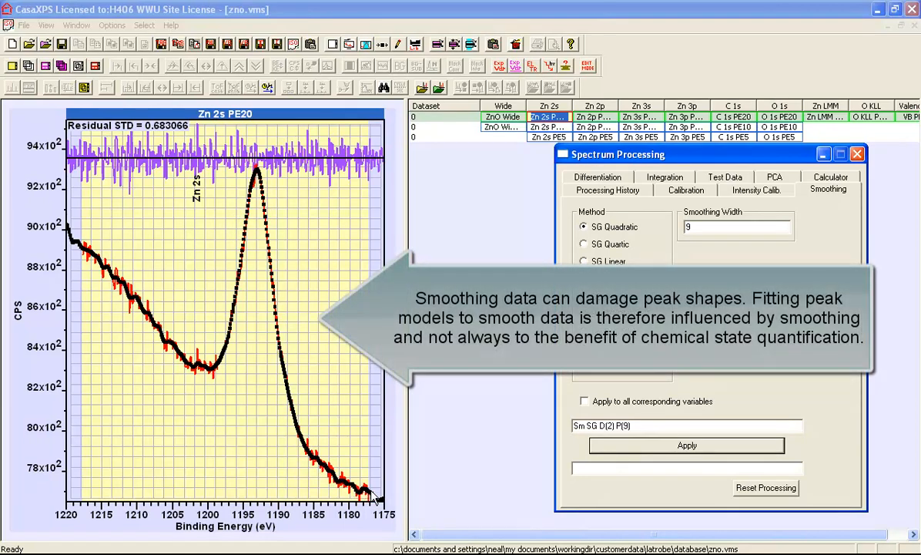
mouse_move(208, 154)
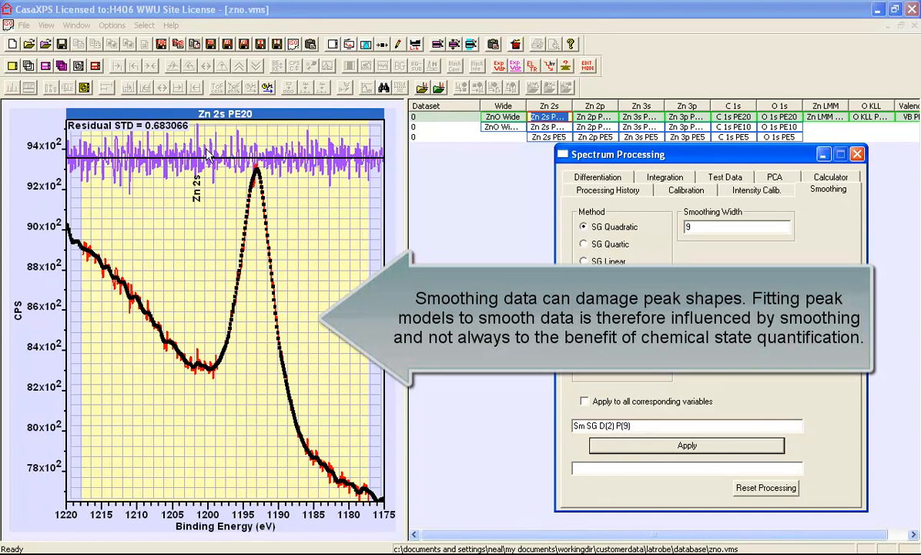
mouse_move(214, 153)
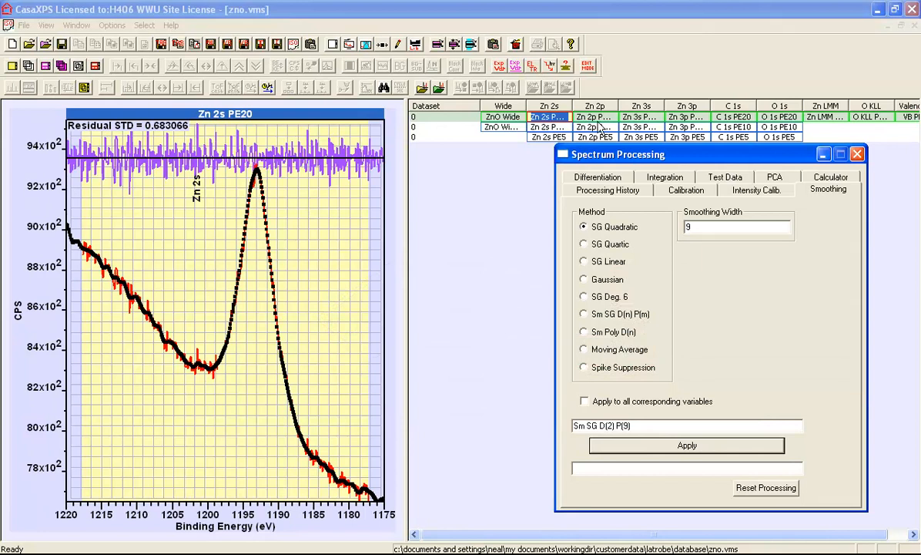
Display the Zn 2p PE10 spectrum with its two sharp peaks
click(594, 126)
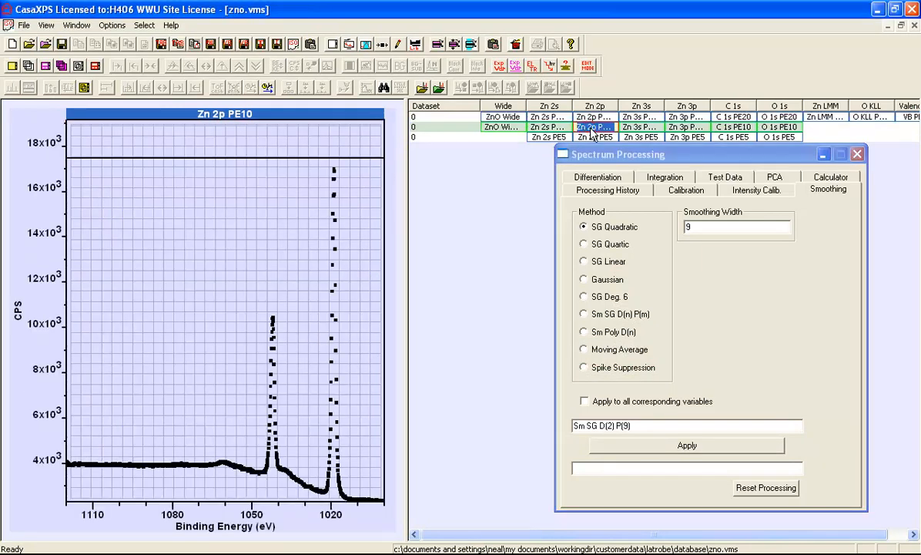
mouse_move(279, 279)
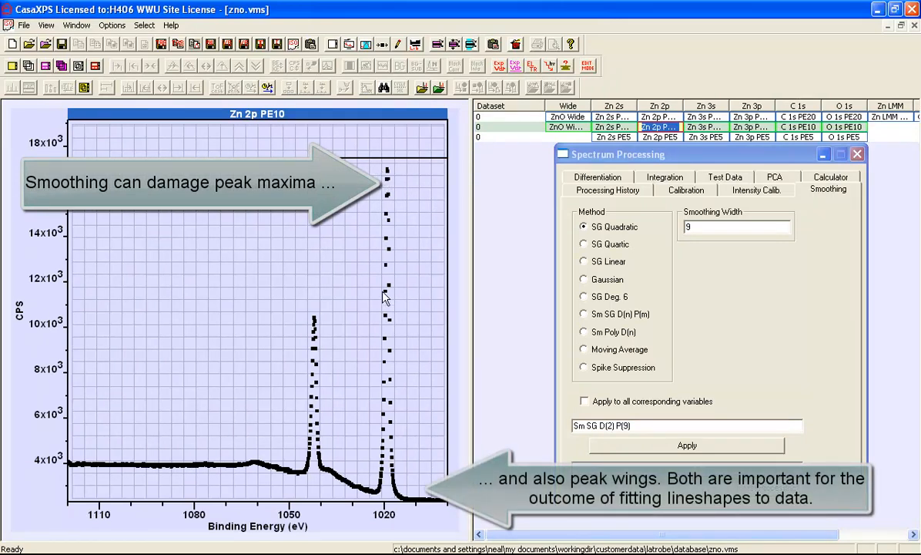
mouse_move(387, 359)
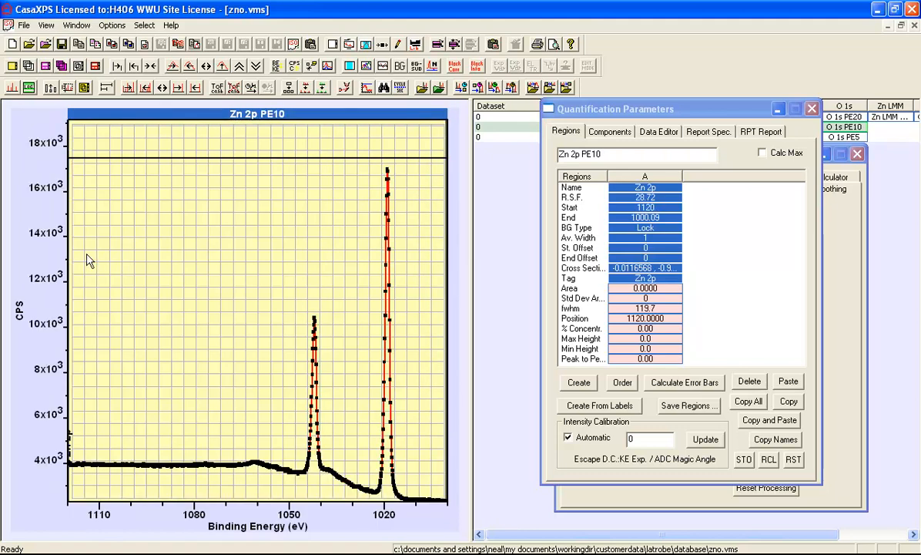
mouse_move(130, 361)
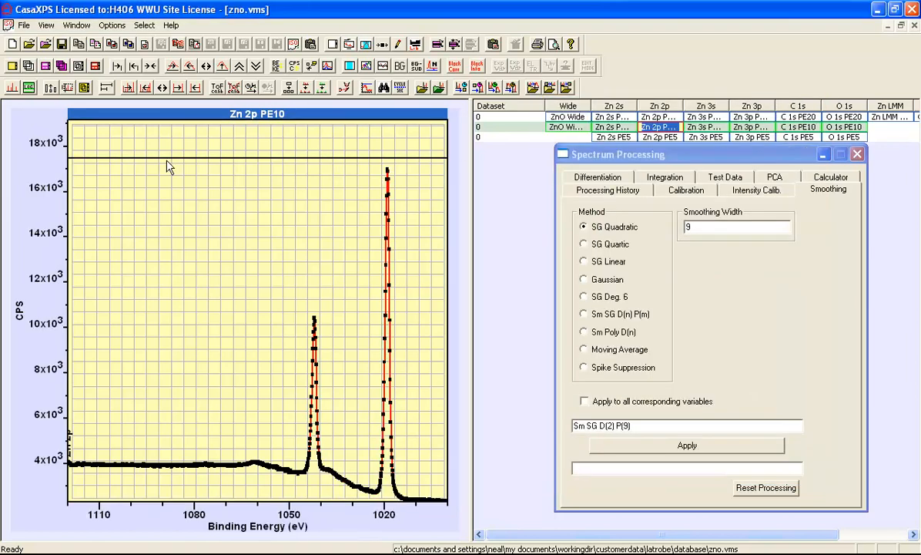
mouse_move(673, 349)
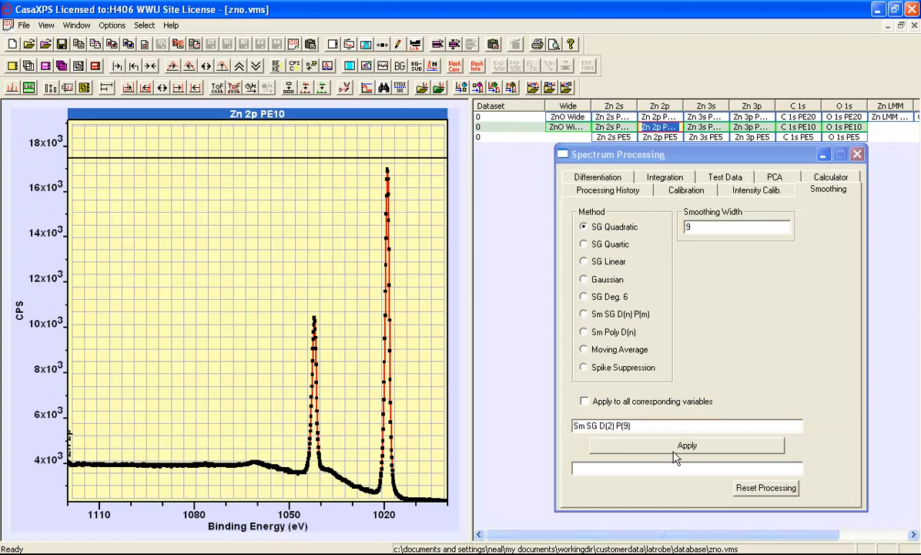
Apply Sm SG D(2) P(9) smoothing to Zn 2p repeatedly and zoom into the Zn 2p3/2 peak
click(686, 445)
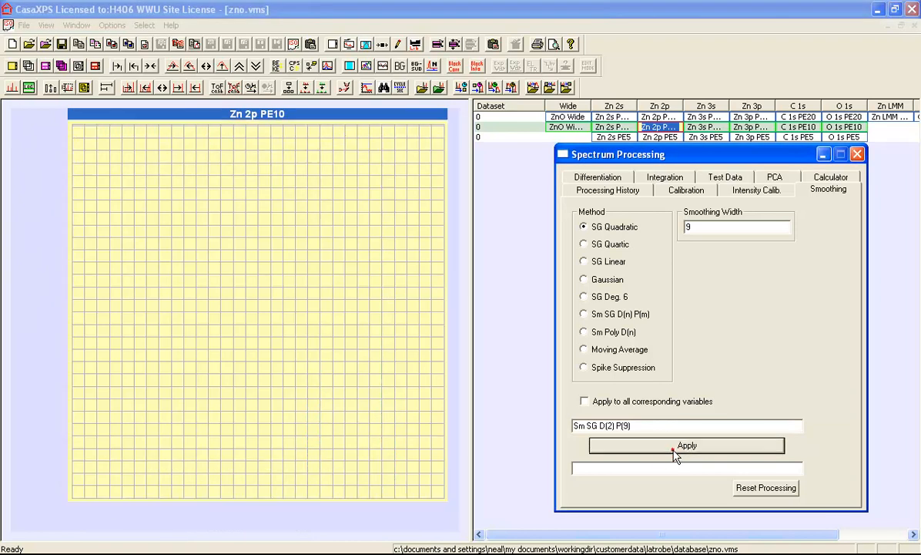
click(686, 445)
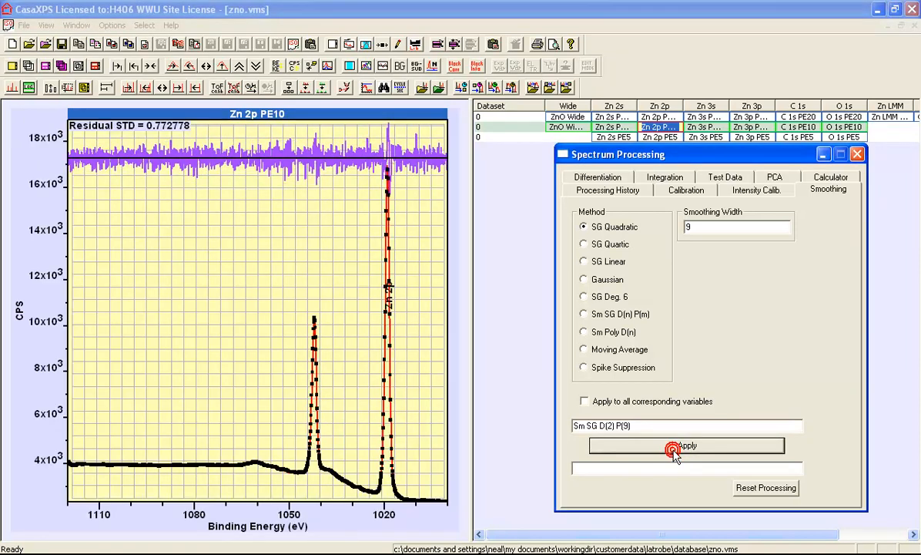
click(685, 446)
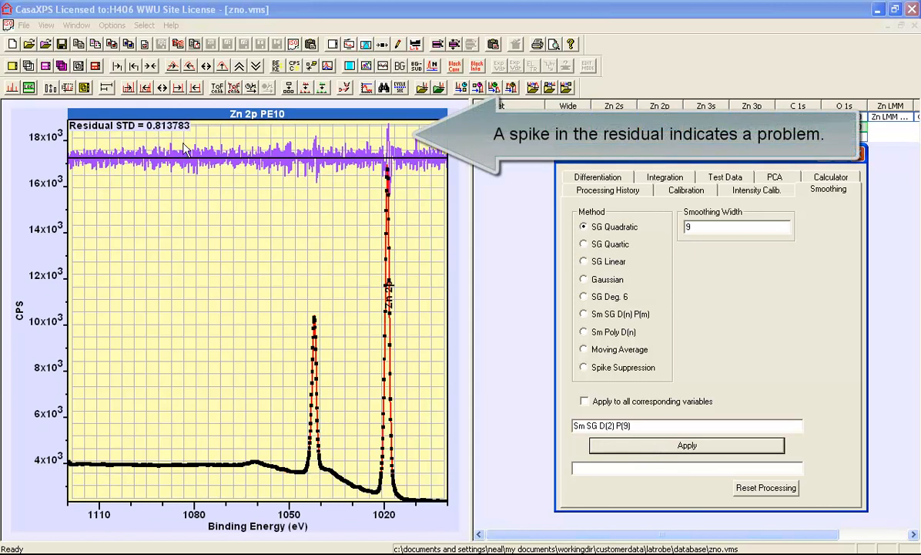
mouse_move(162, 137)
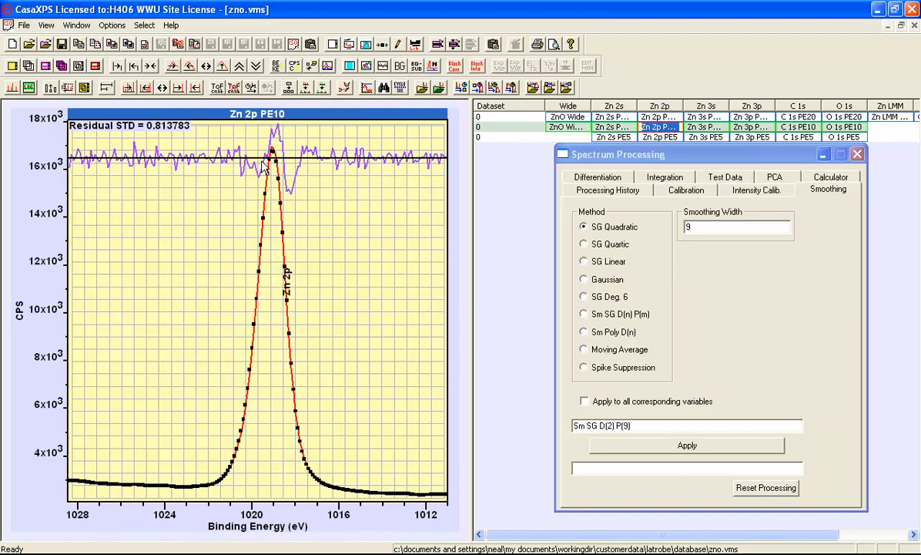
mouse_move(303, 161)
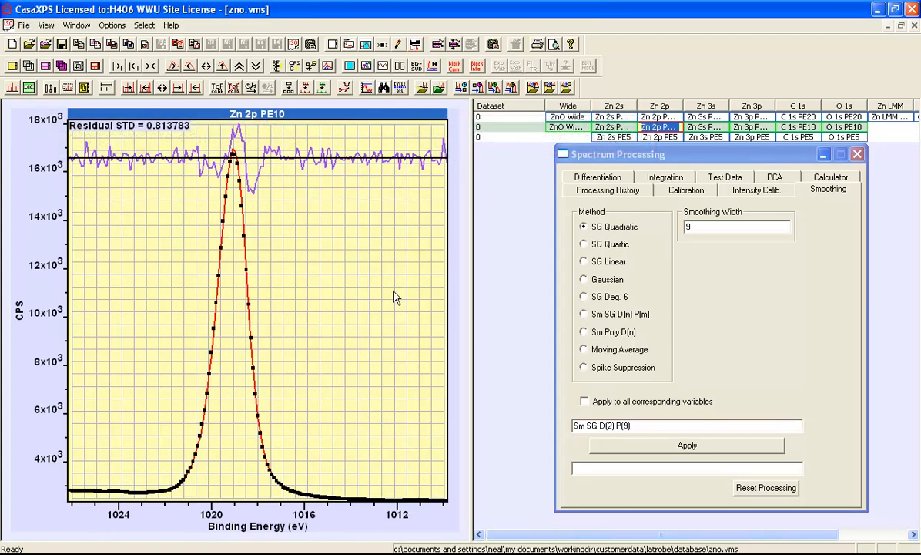
click(609, 426)
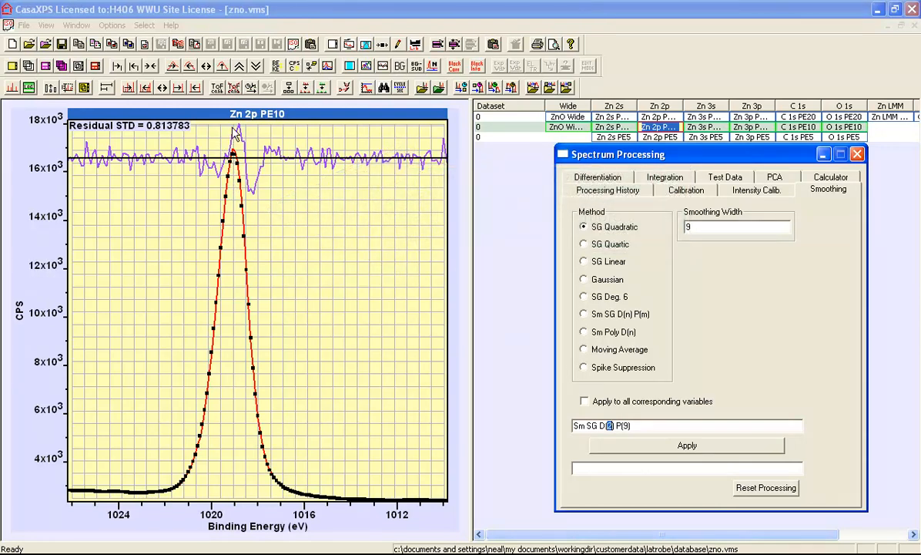
mouse_move(249, 193)
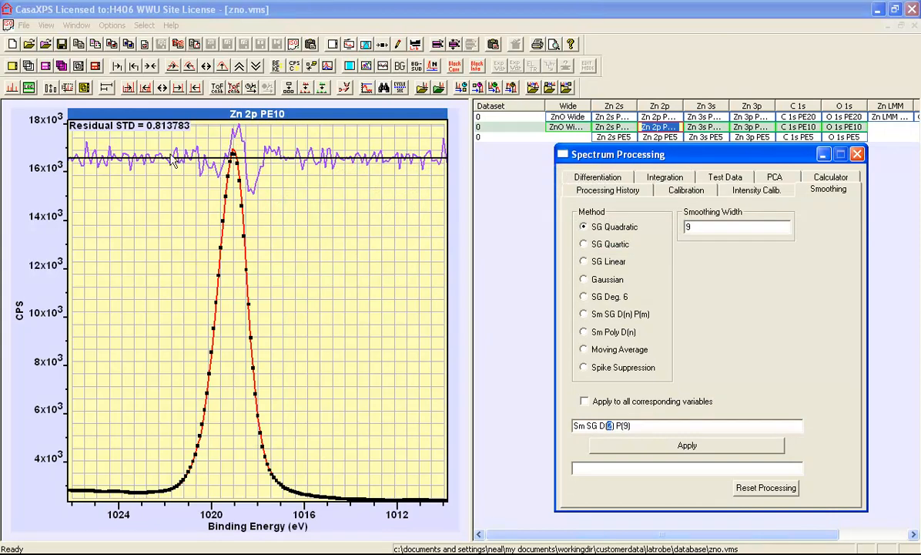
mouse_move(139, 135)
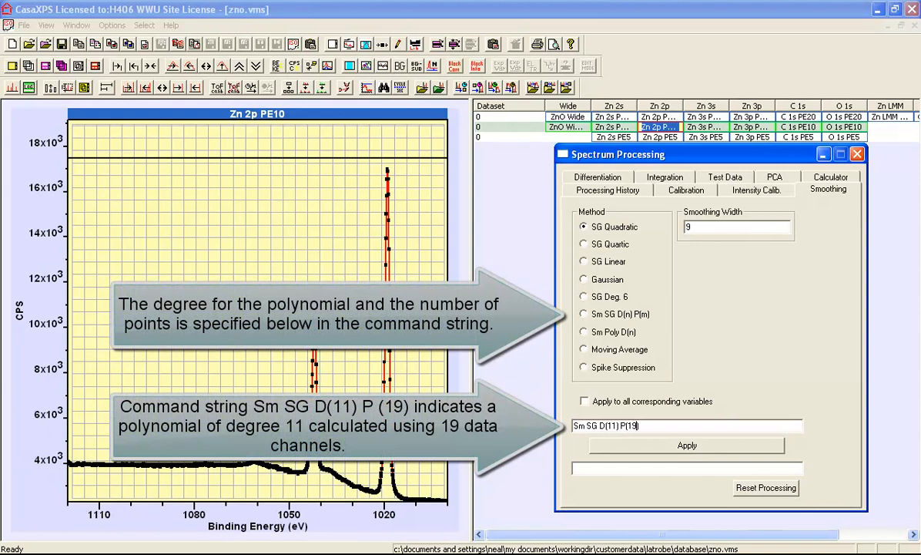
mouse_move(428, 236)
text())
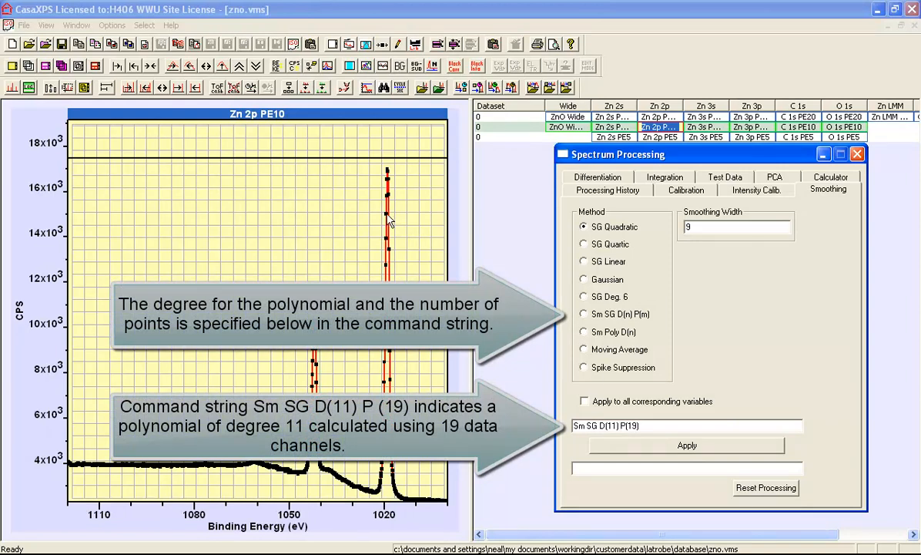
Apply Sm SG D(11) P(19) smoothing to Zn 2p PE10 and zoom onto the main peak
click(685, 444)
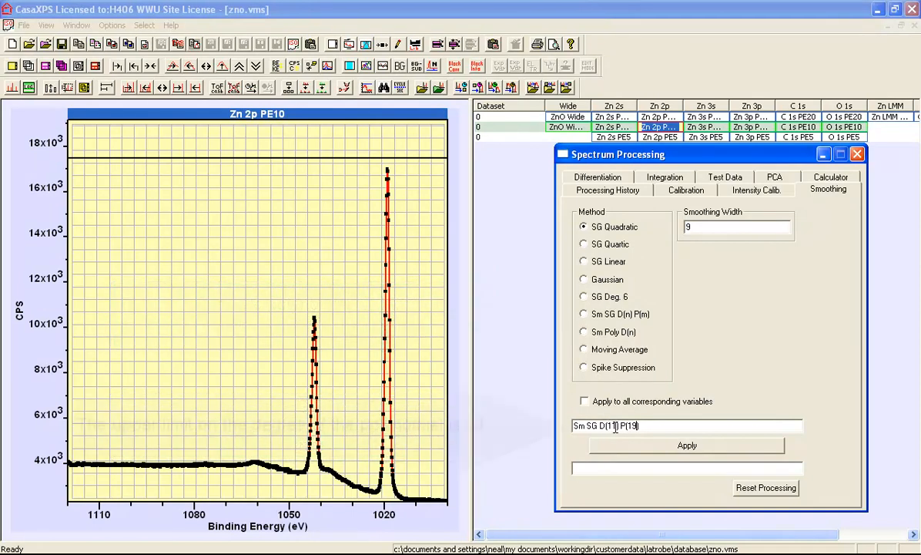
click(686, 446)
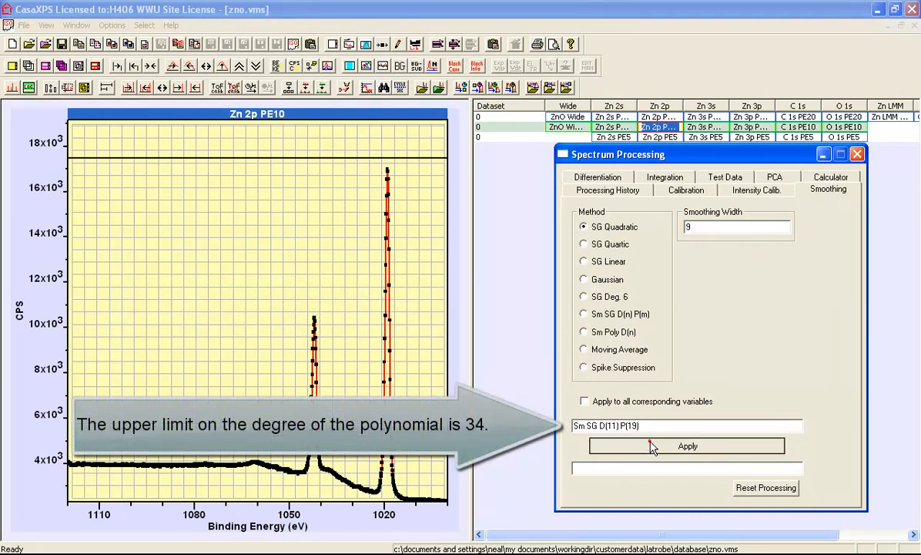
click(687, 446)
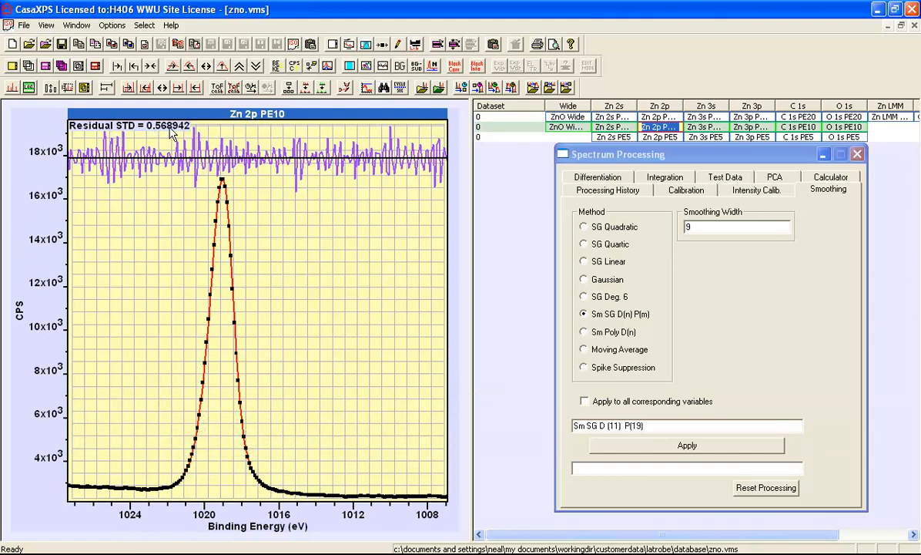
click(655, 426)
text( I(200)
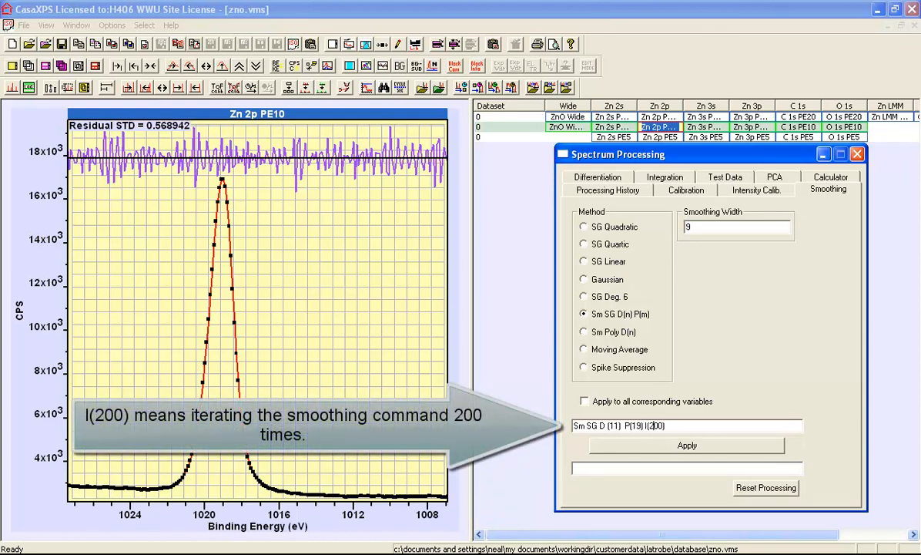
Apply Sm SG D(11) P(19) I(200) repeatedly, then rescale the intensity axis to fit the residual
click(687, 444)
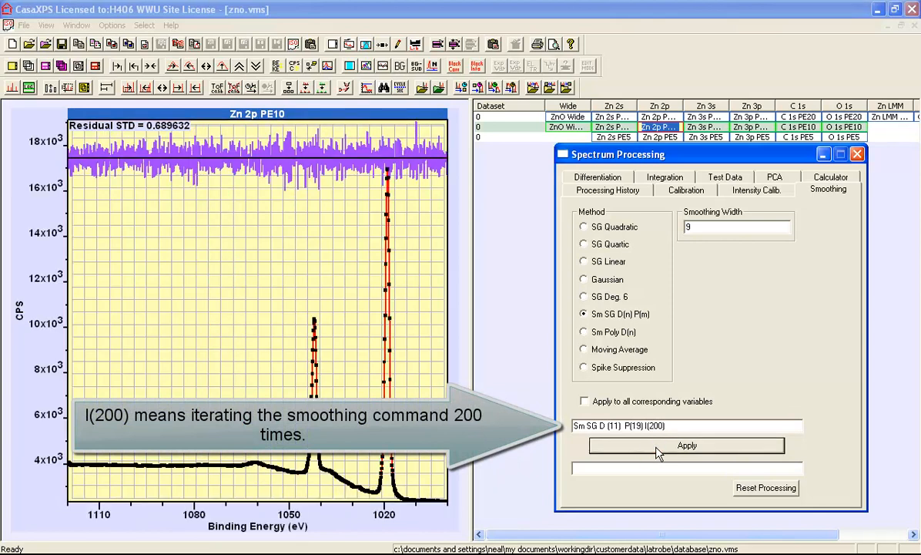
click(687, 446)
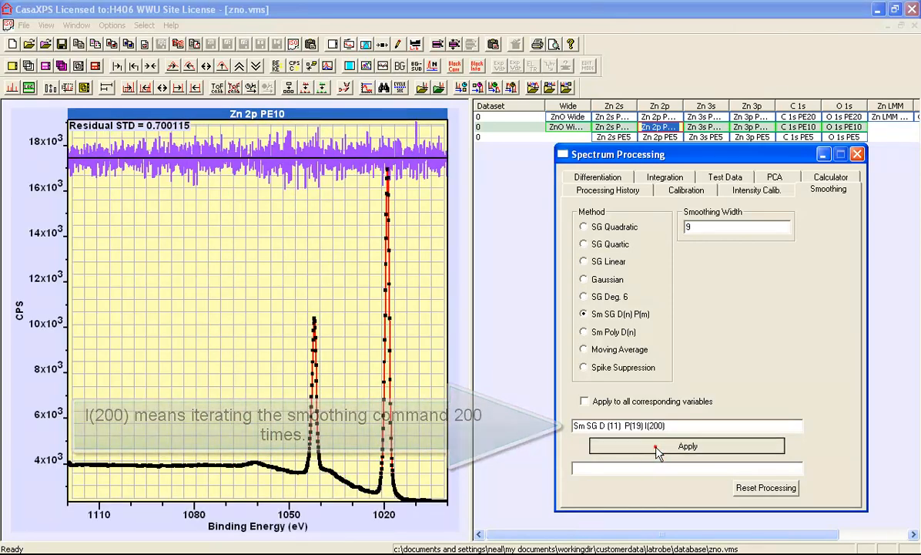
click(686, 446)
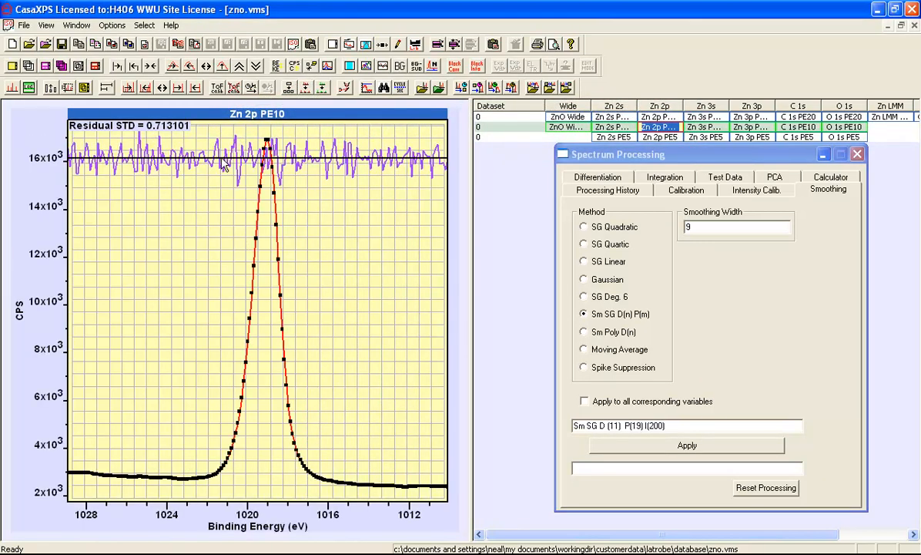
click(239, 66)
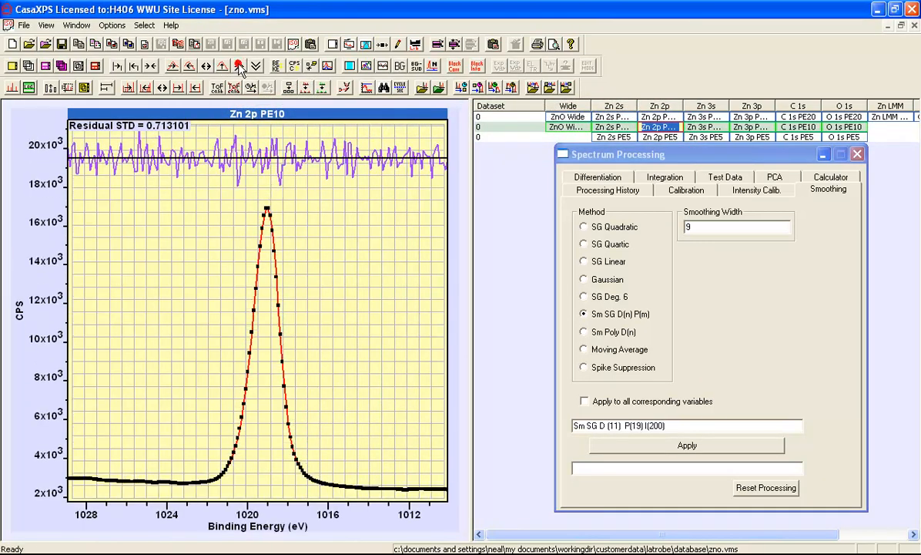
mouse_move(412, 166)
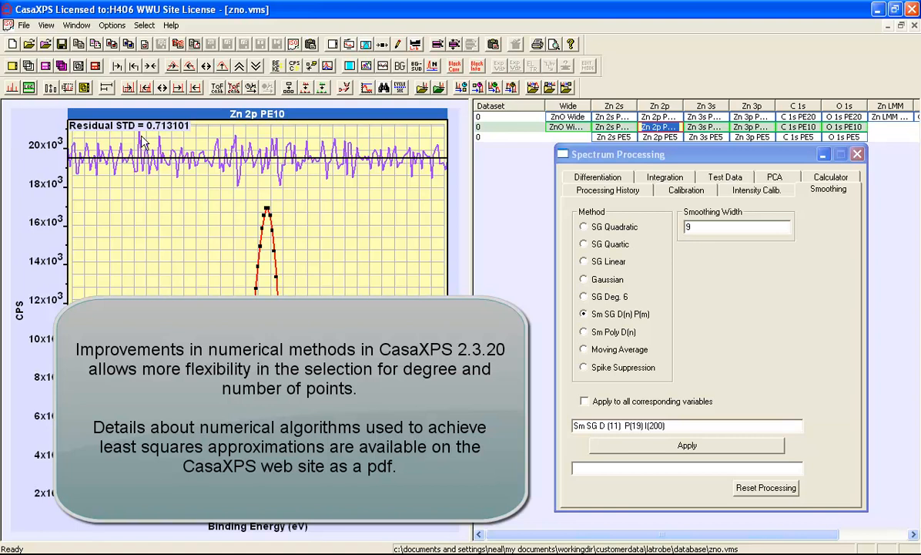
mouse_move(255, 256)
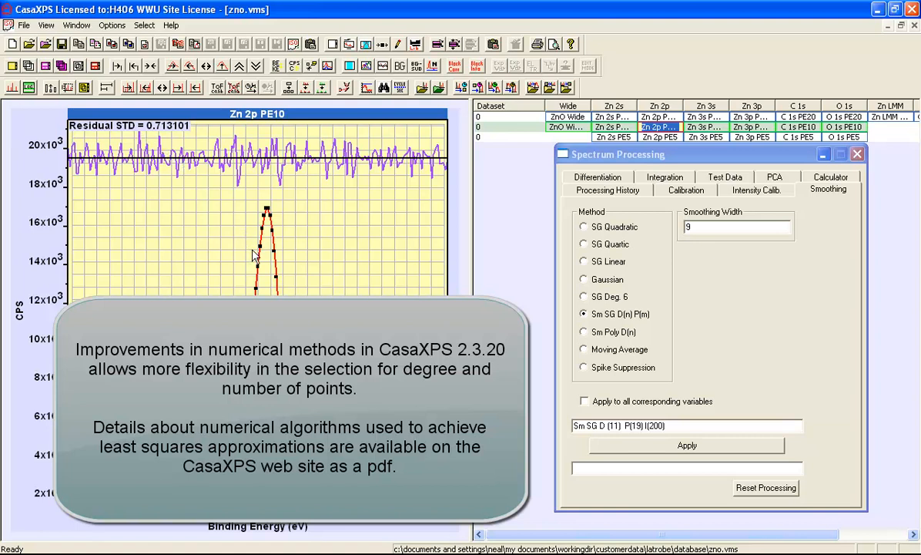